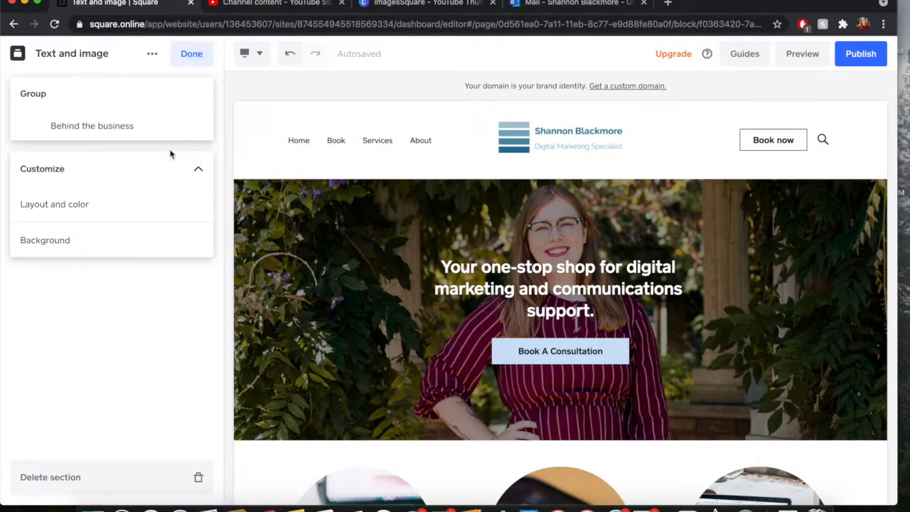
- Finish editing the home page's text-and-image section, keeping its photo
left_click(560, 310)
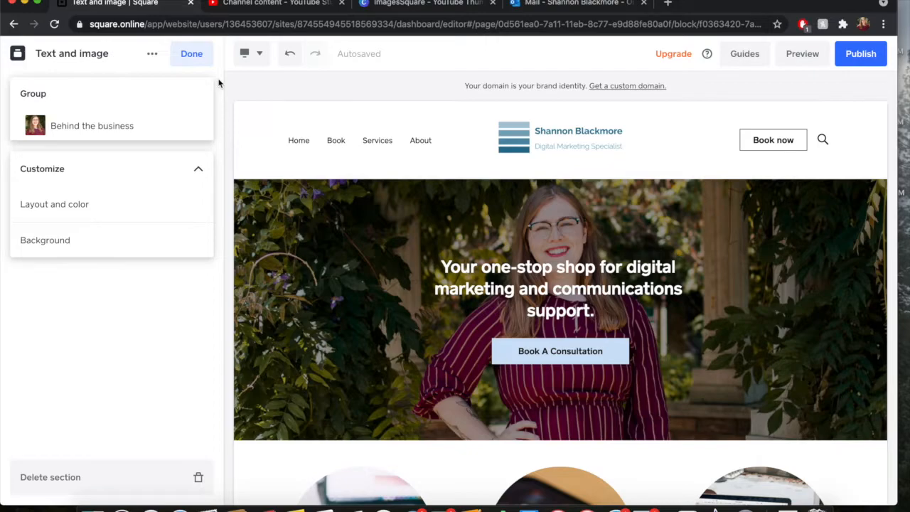
mouse_move(193, 105)
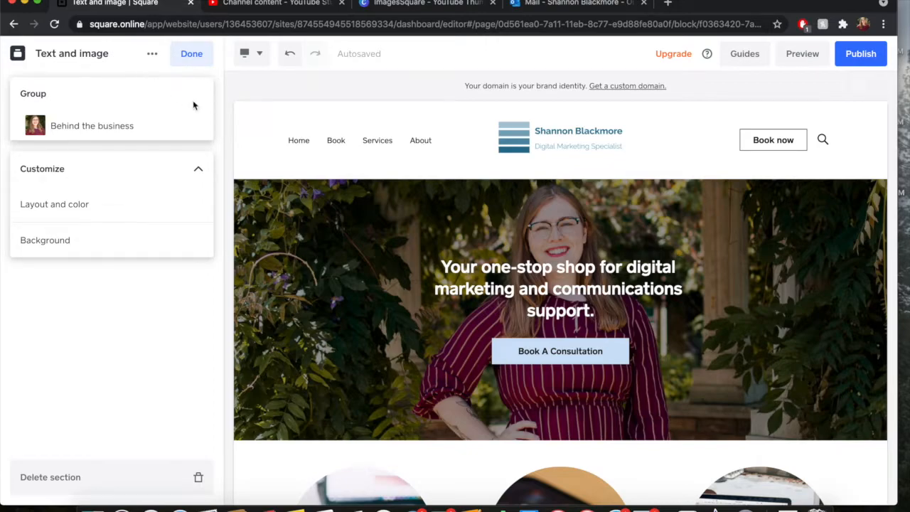
left_click(191, 54)
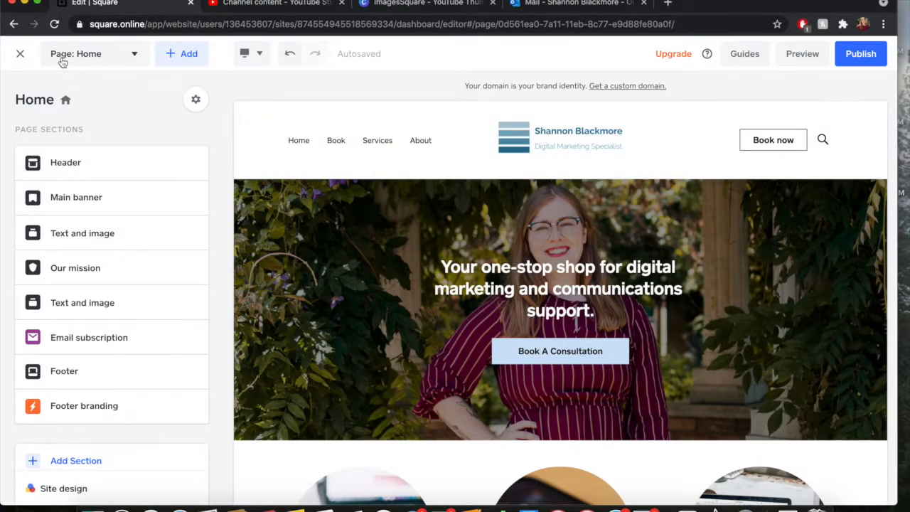
mouse_move(104, 65)
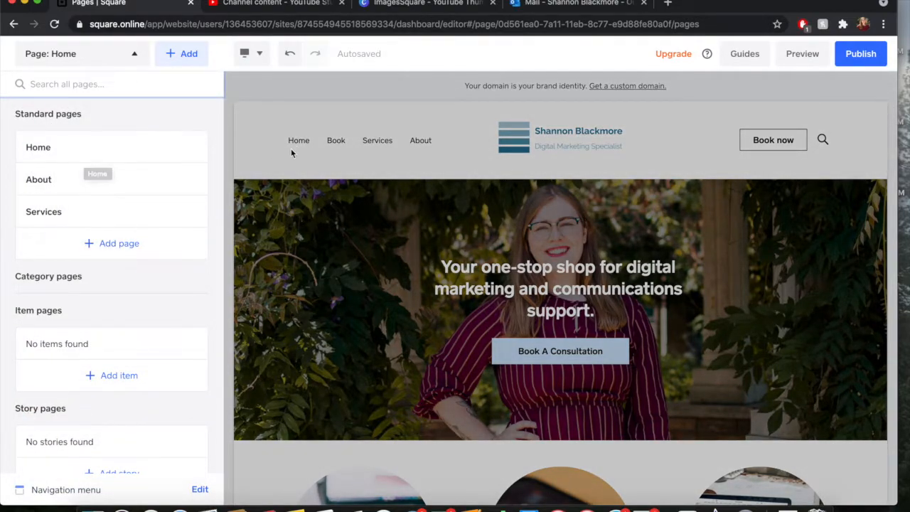
mouse_move(421, 141)
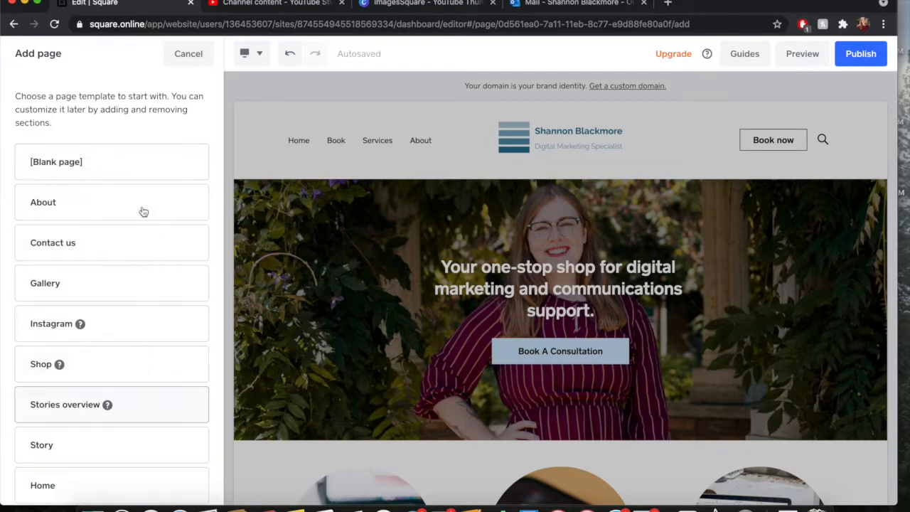
mouse_move(131, 330)
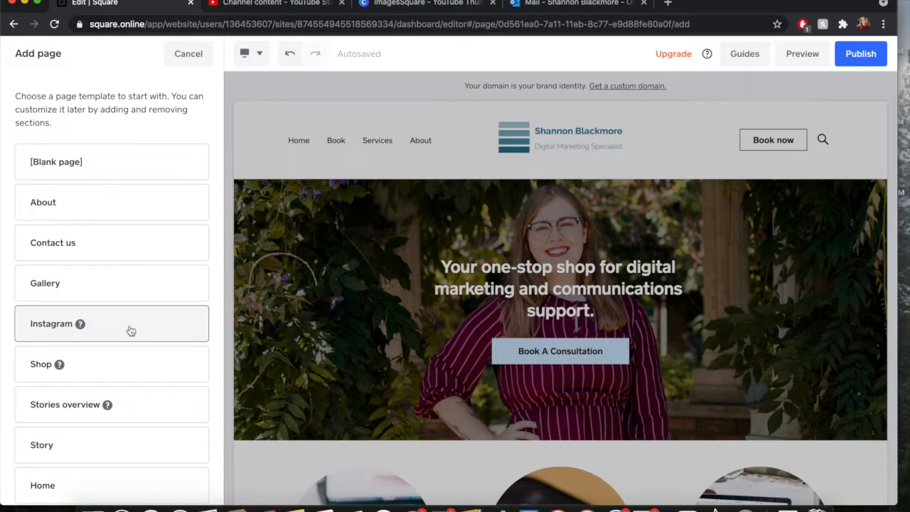
mouse_move(128, 249)
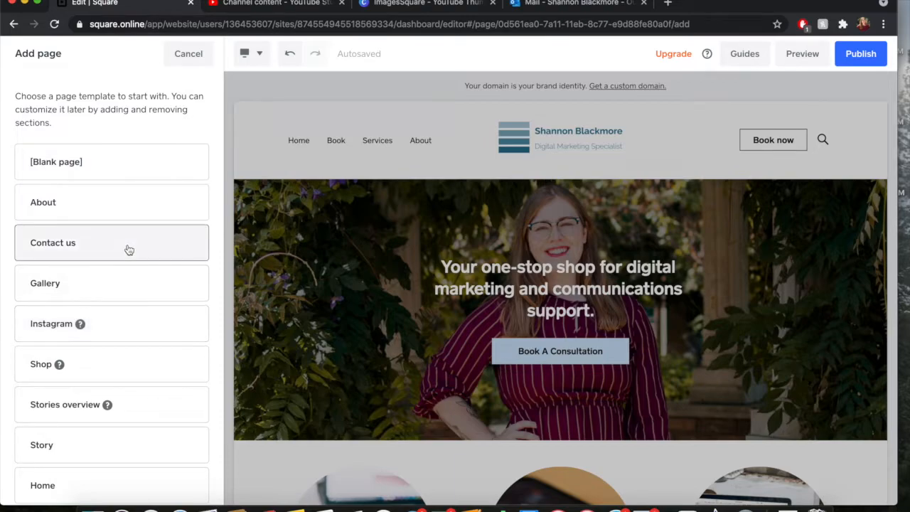
mouse_move(111, 162)
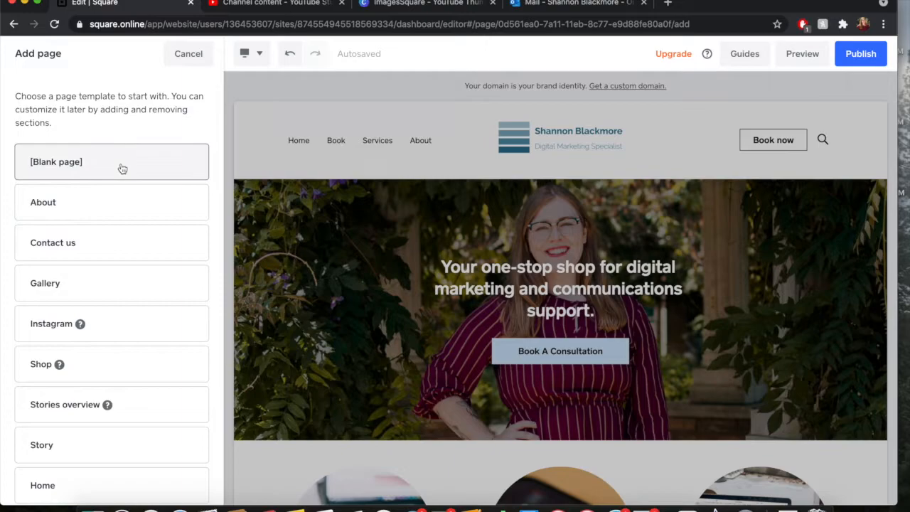
mouse_move(97, 250)
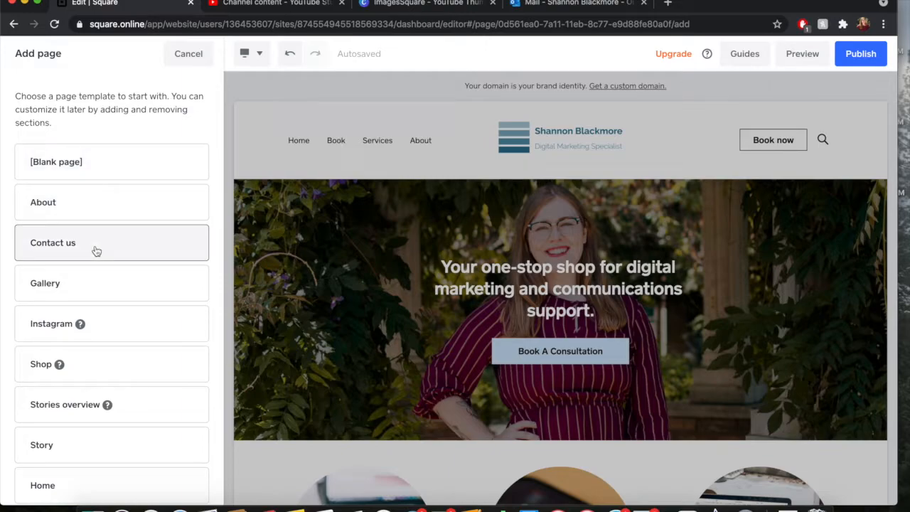
mouse_move(120, 188)
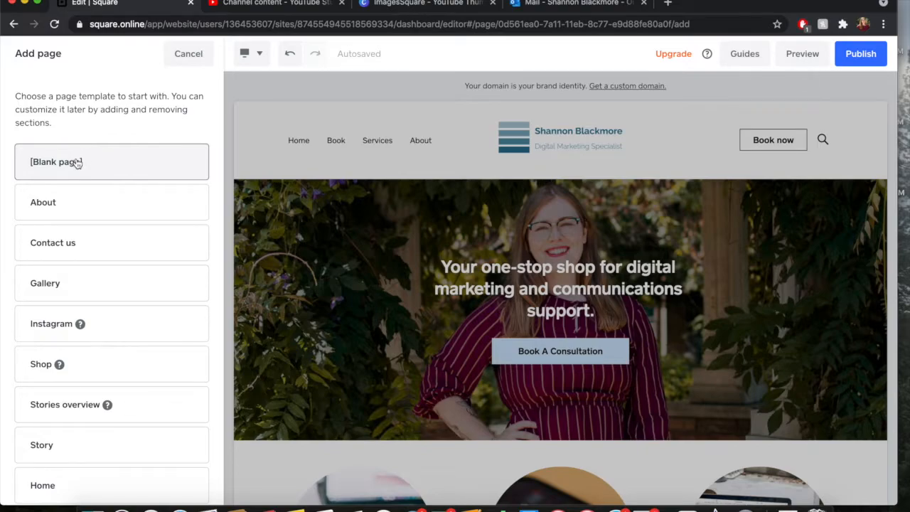
- Start a blank page and name it 'About Us'
left_click(110, 162)
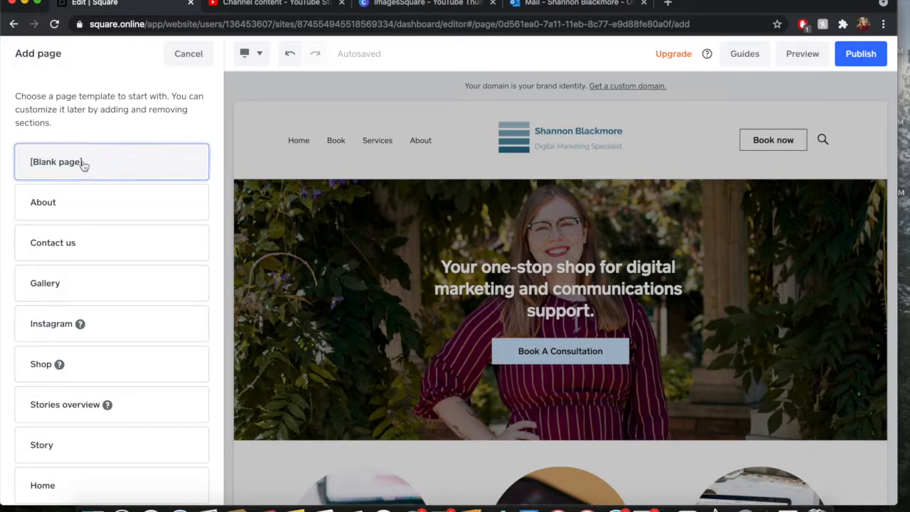
left_click(57, 162)
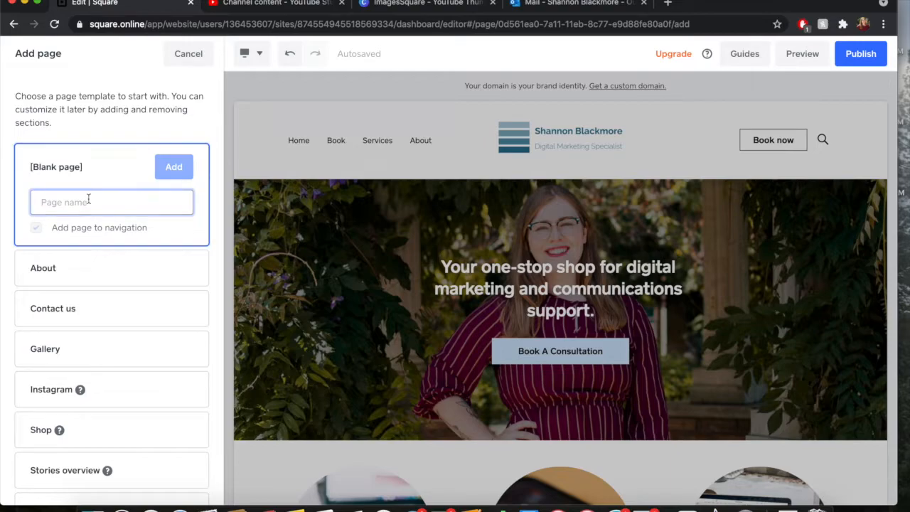
type("About Us")
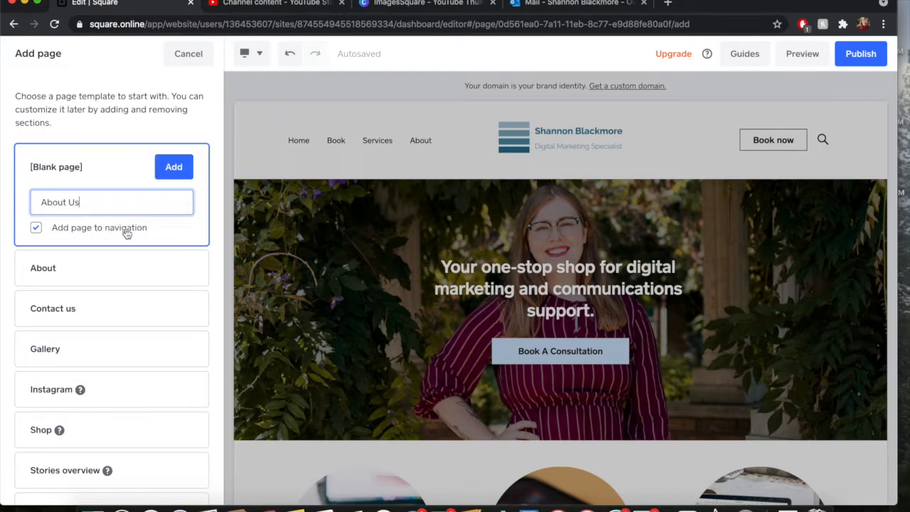
mouse_move(310, 168)
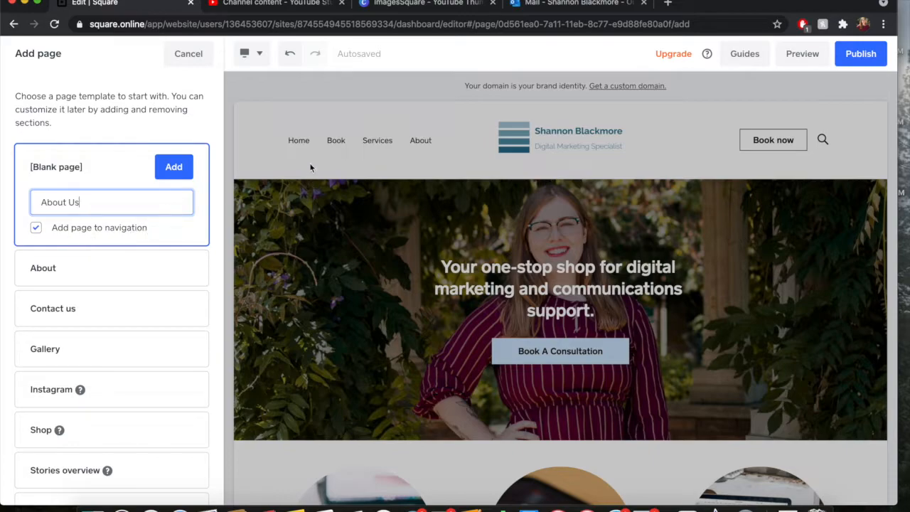
mouse_move(418, 139)
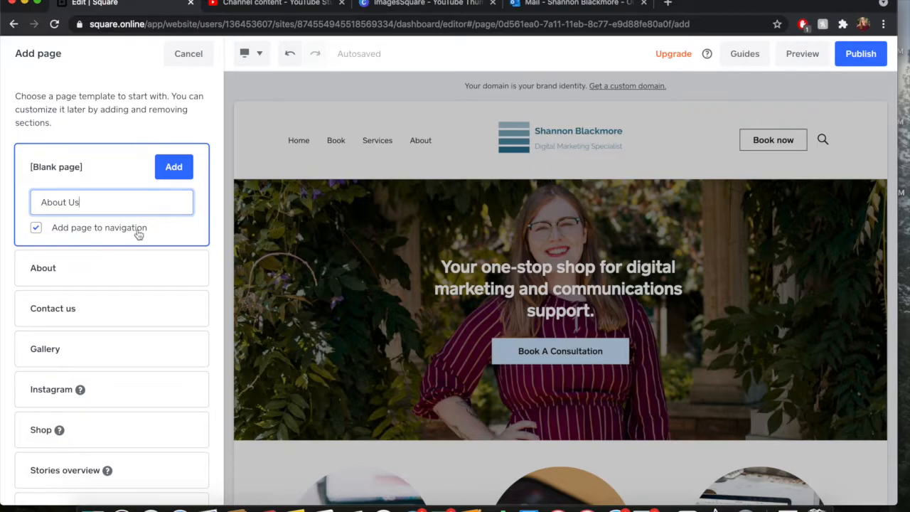
mouse_move(54, 229)
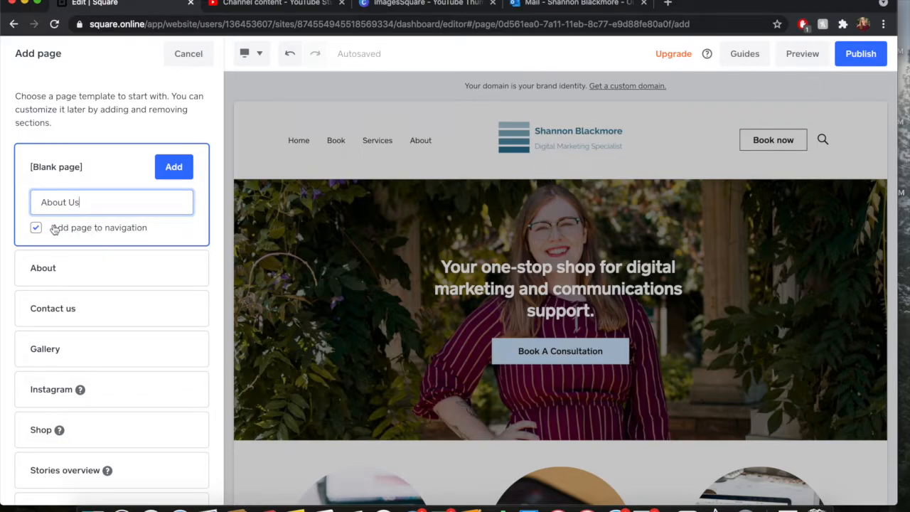
mouse_move(348, 145)
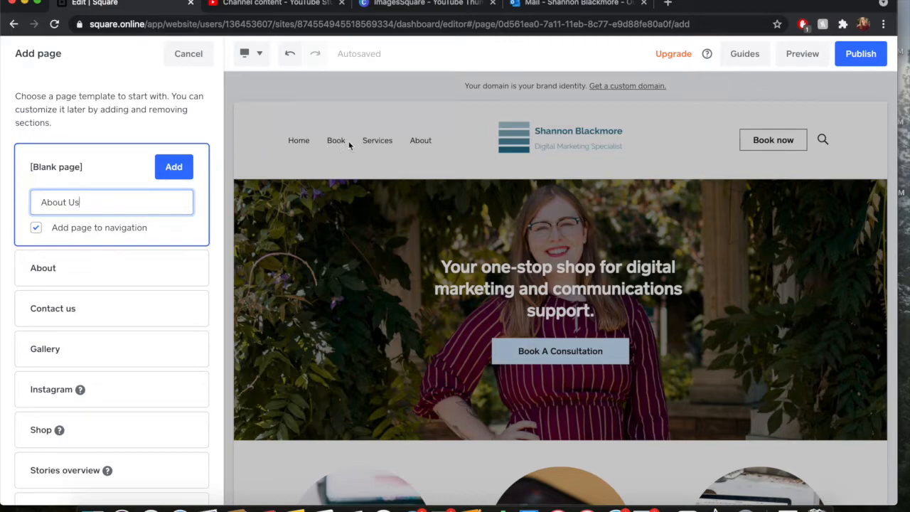
mouse_move(387, 165)
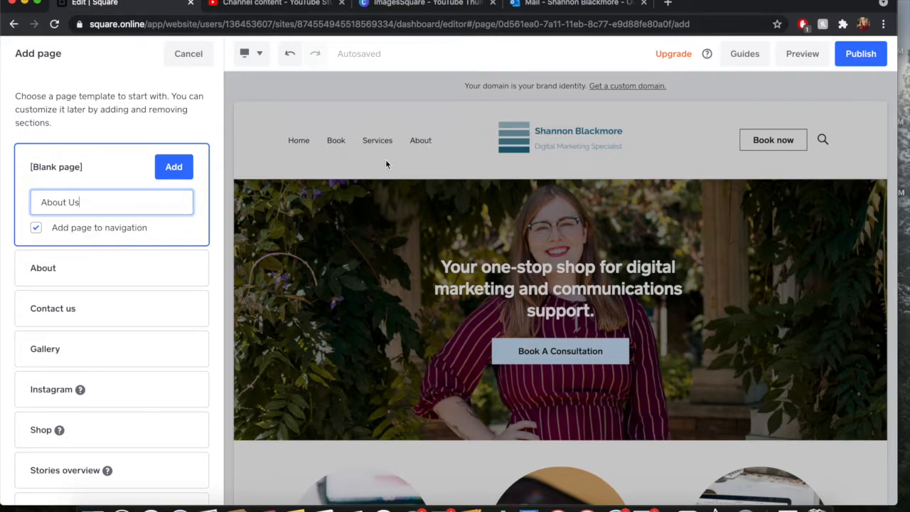
- Add the About Us page with 'Add page to navigation' kept checked
left_click(173, 166)
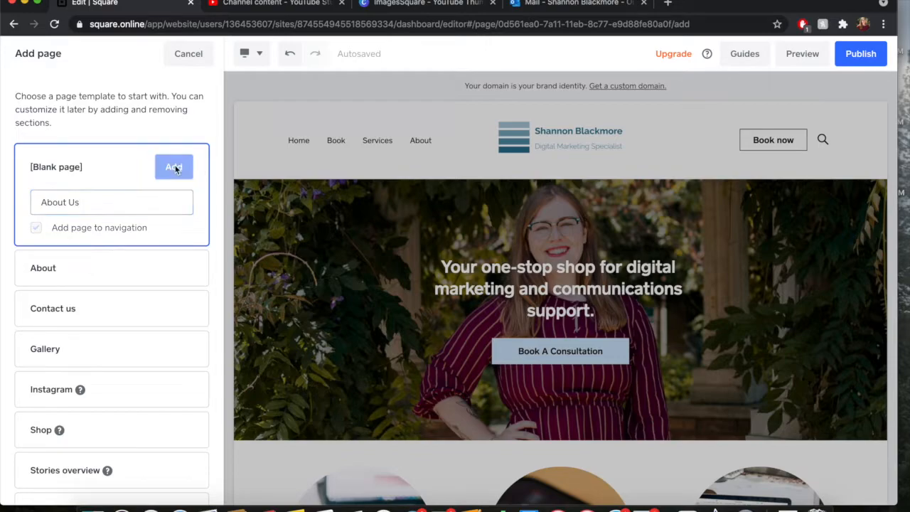
left_click(174, 167)
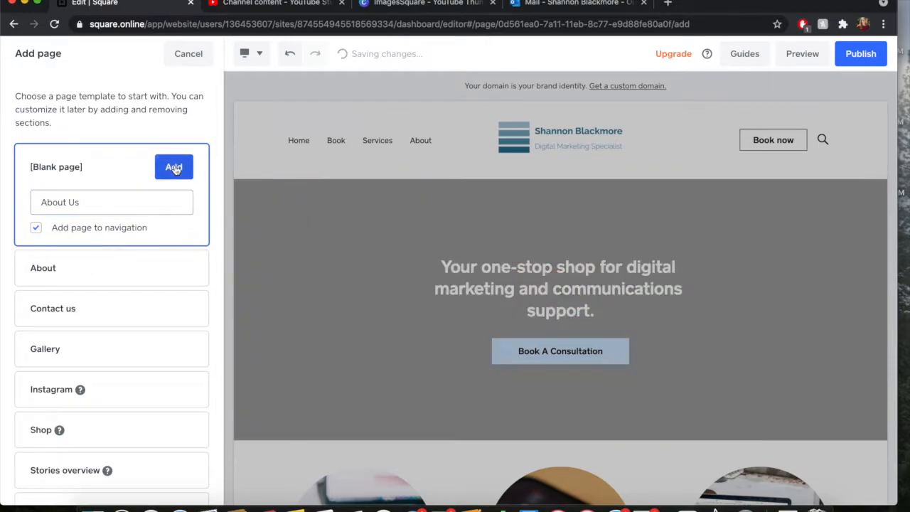
- Load the new empty About Us page and review it down to the footer
left_click(173, 167)
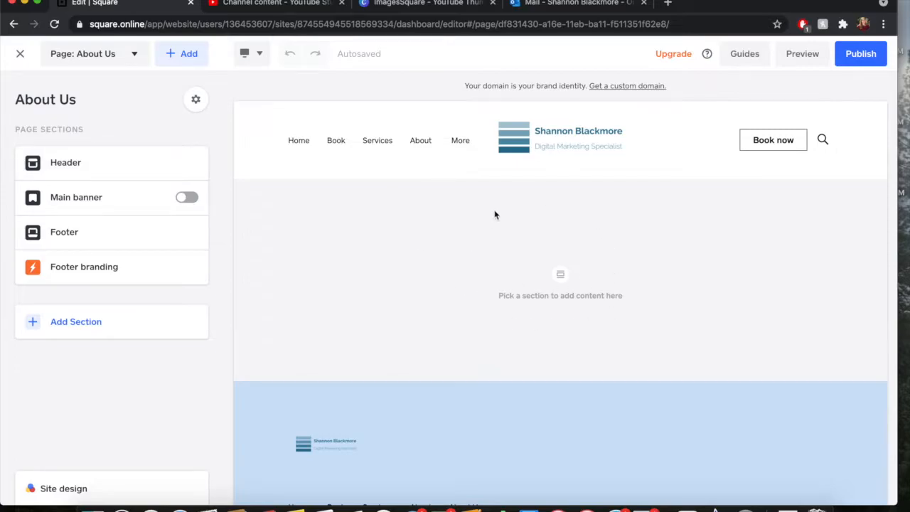
mouse_move(520, 295)
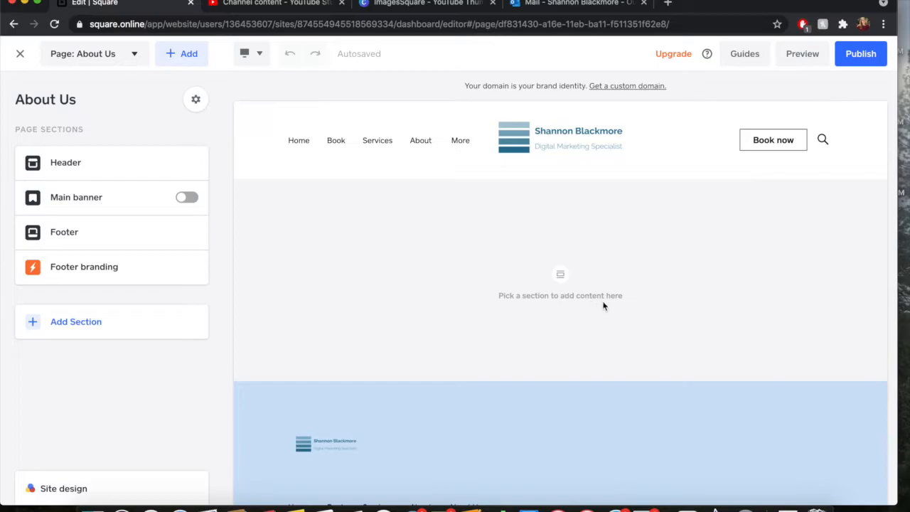
scroll("down", 3)
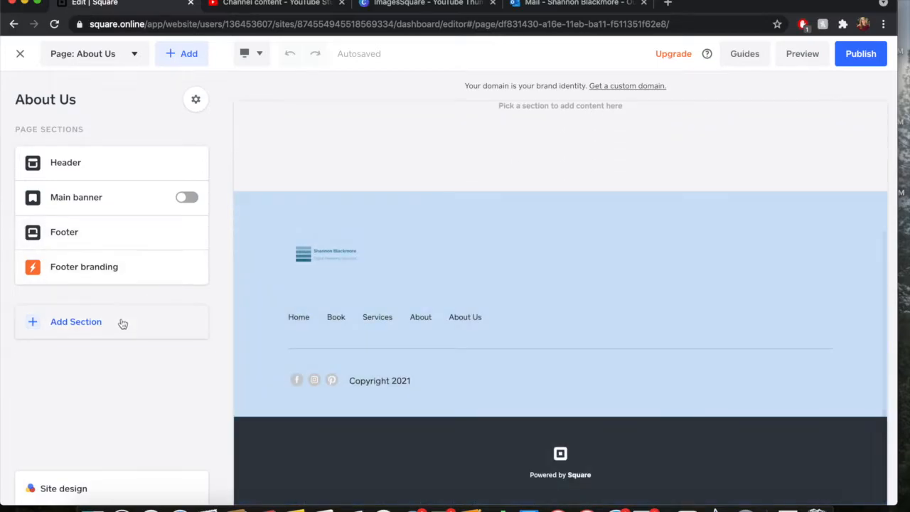
mouse_move(68, 330)
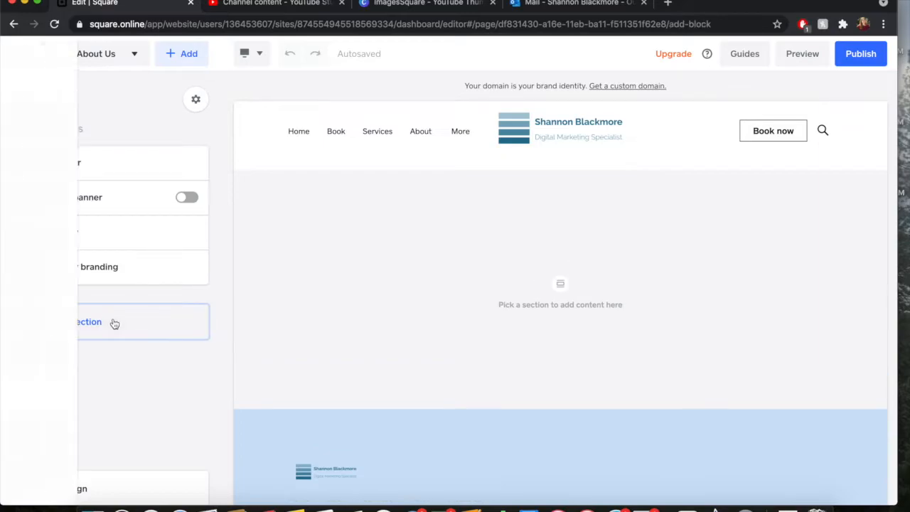
- Start adding a section and browse the Text and image layouts
left_click(114, 321)
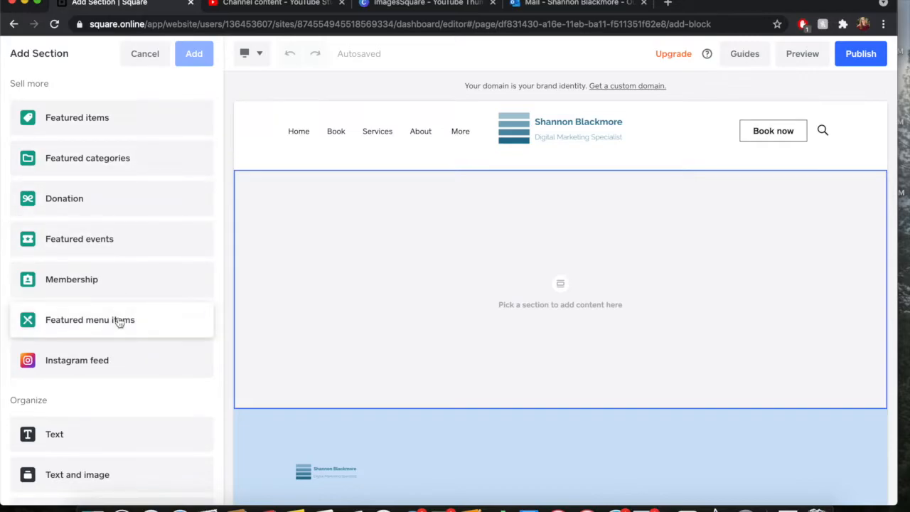
scroll("down", 3)
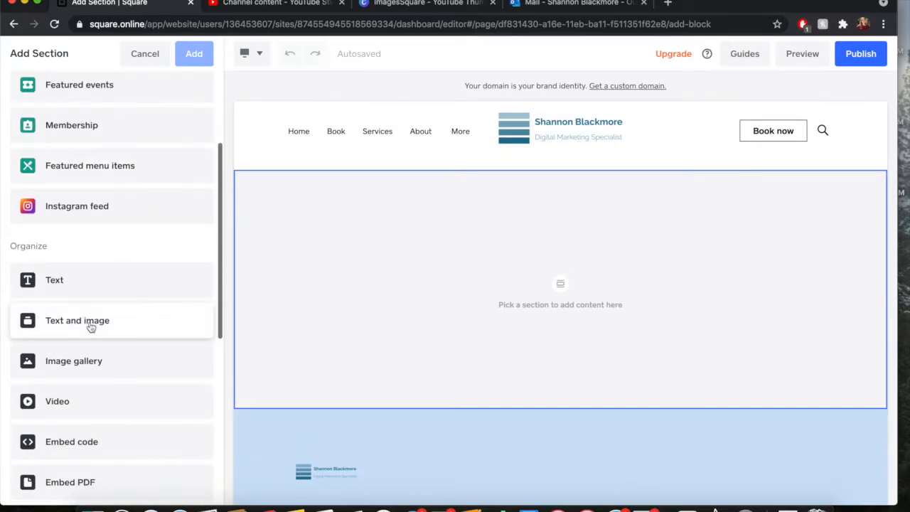
left_click(77, 320)
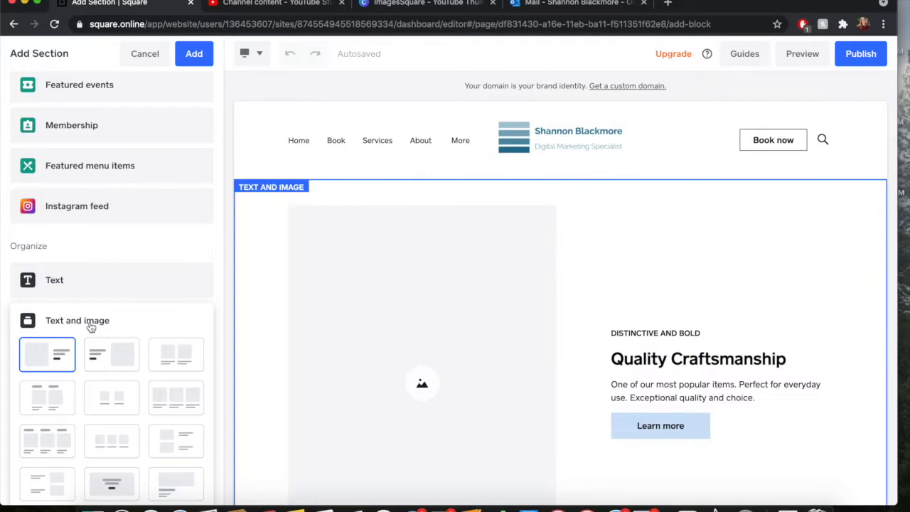
- Add a text-and-image section using the image-above-text layout
scroll("down", 3)
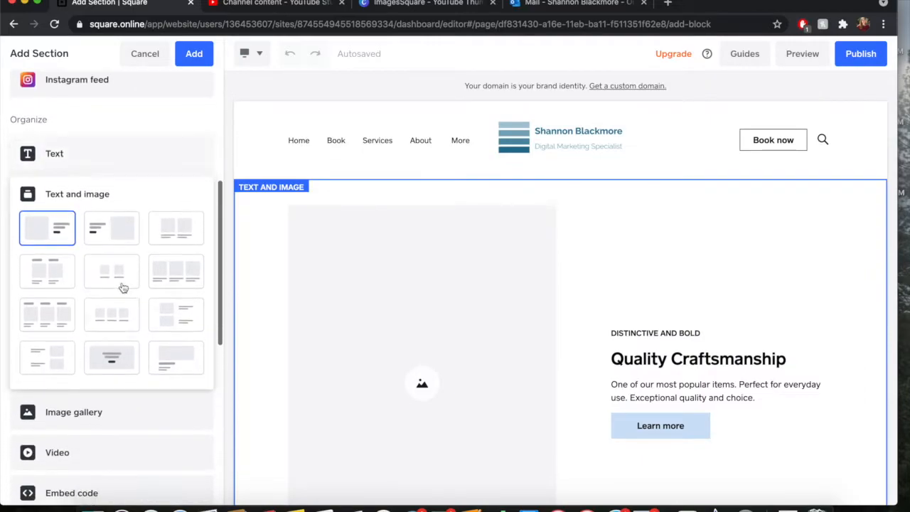
mouse_move(176, 284)
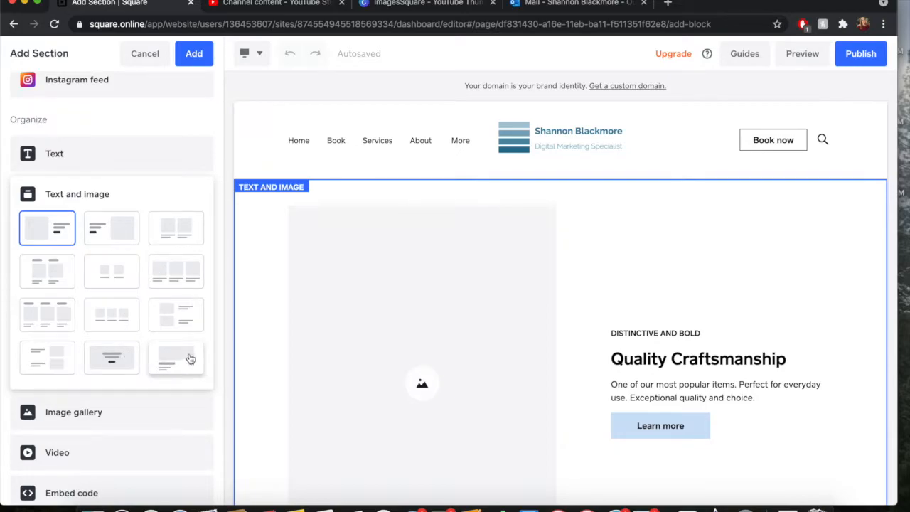
left_click(177, 358)
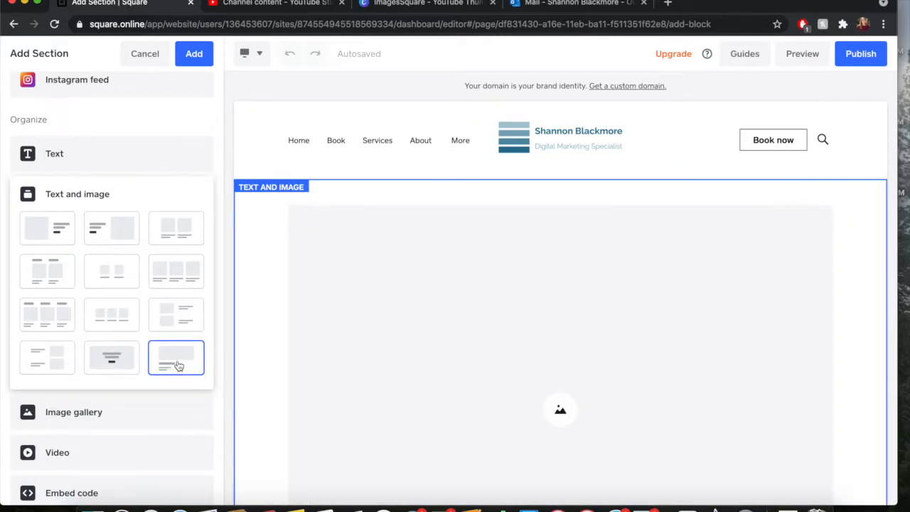
scroll("down", 3)
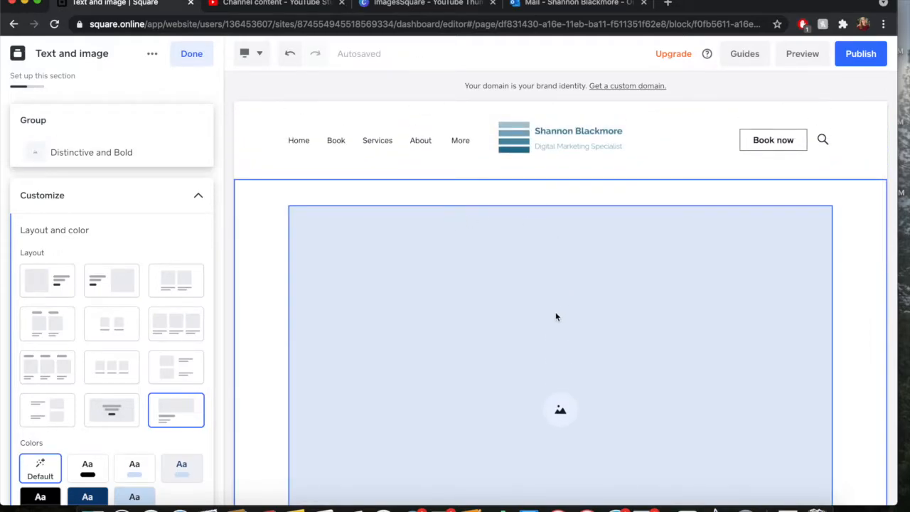
- Expand the section's image content options ready to add a photo
scroll("down", 3)
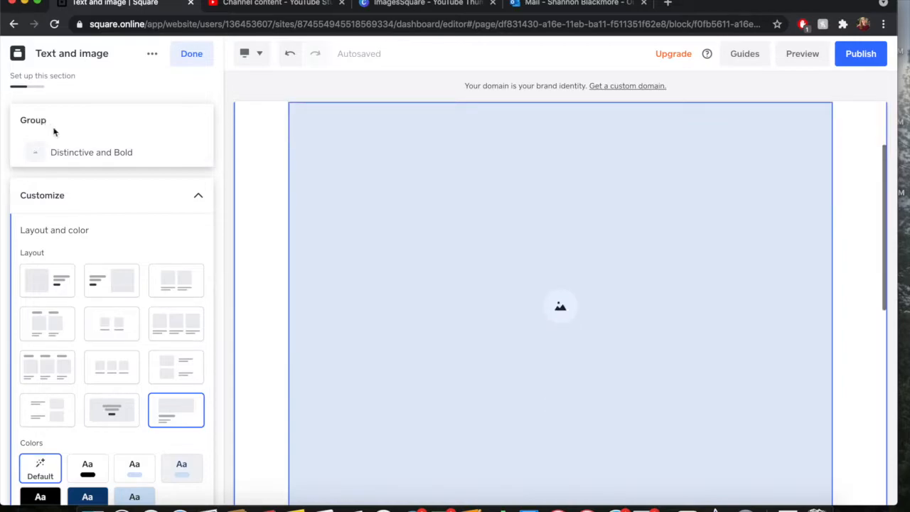
mouse_move(455, 327)
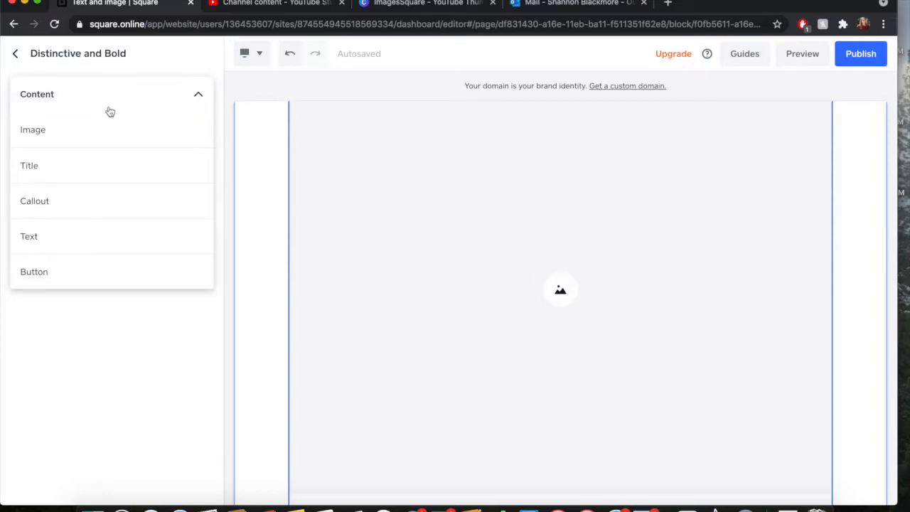
left_click(32, 129)
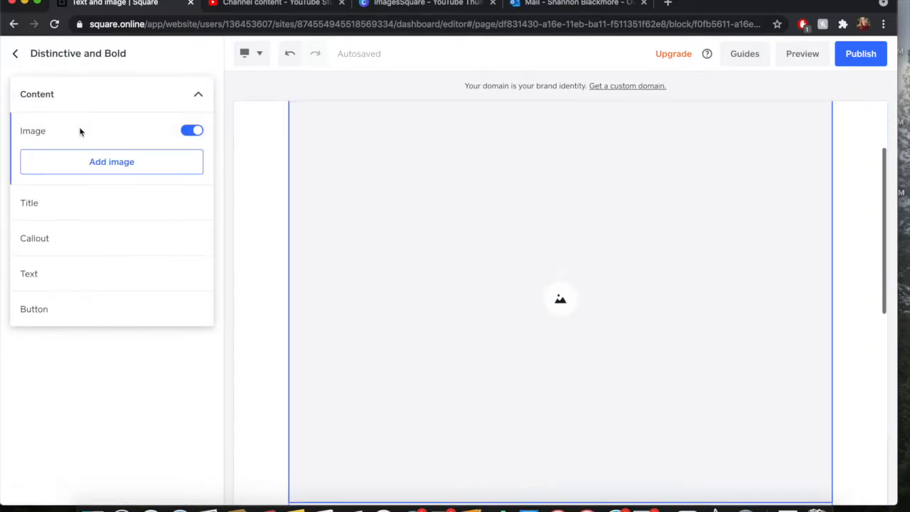
- Fill the section image with a free 'computer' photo of hands typing on a laptop
left_click(111, 162)
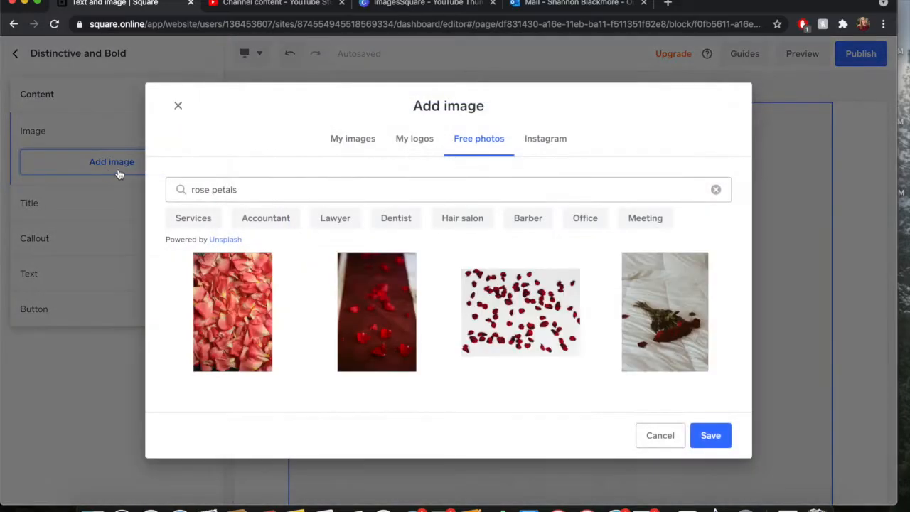
mouse_move(418, 176)
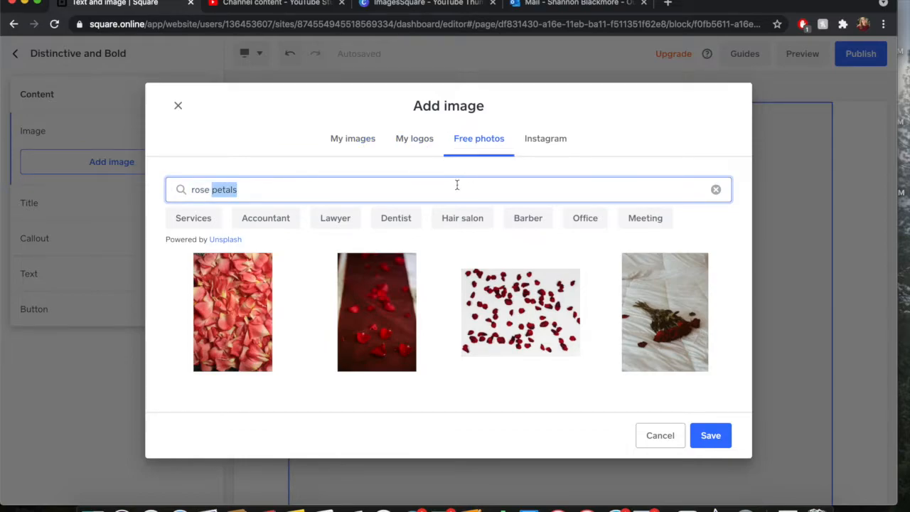
type("computer")
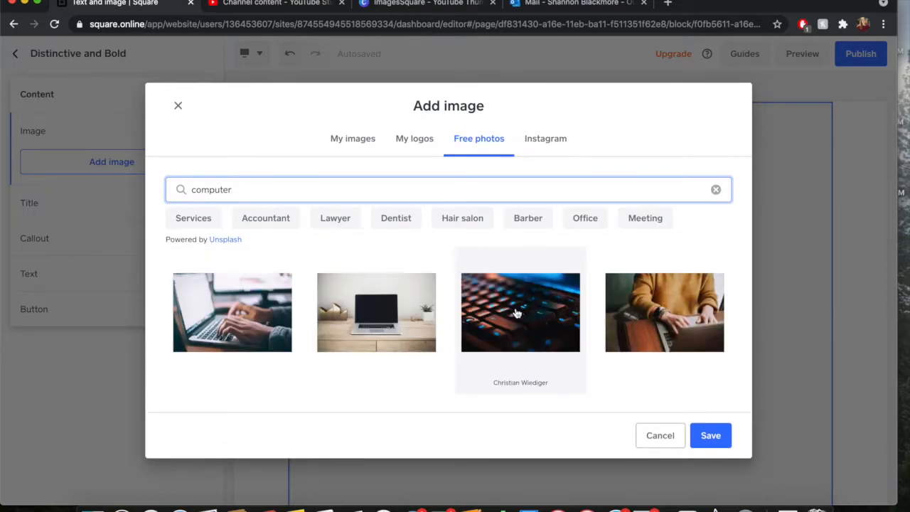
left_click(663, 313)
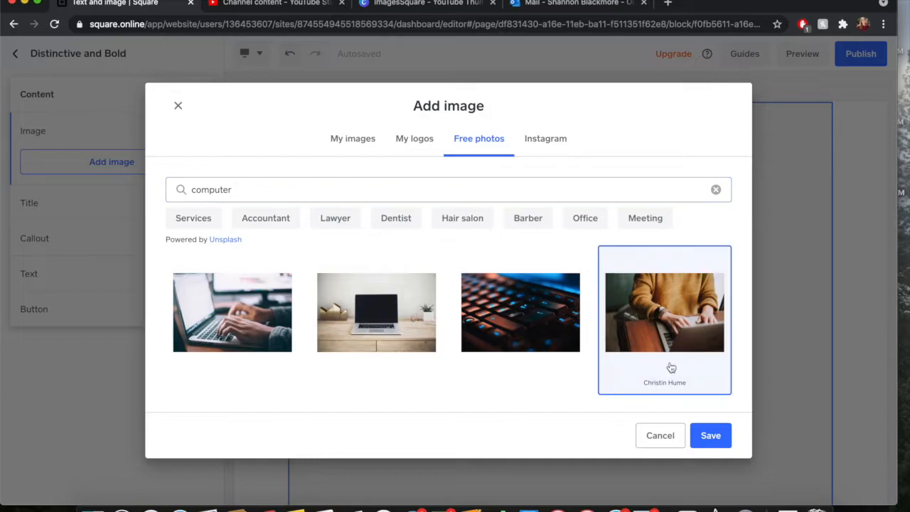
left_click(710, 434)
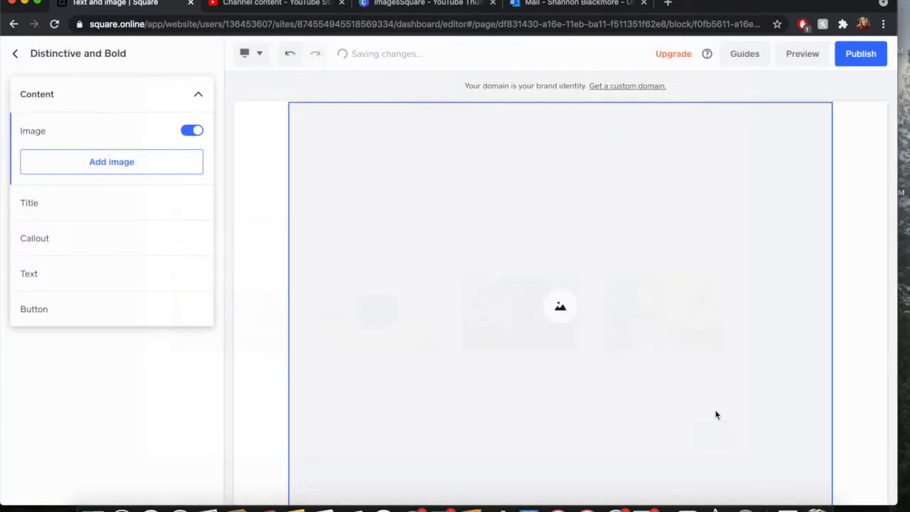
left_click(111, 162)
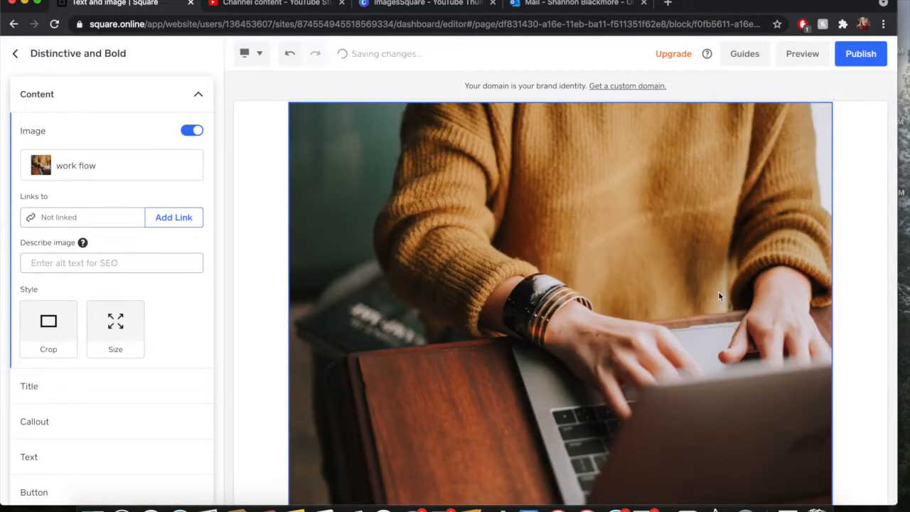
- Retitle the section's small title to 'ABOUT THE OWNER'
scroll("down", 3)
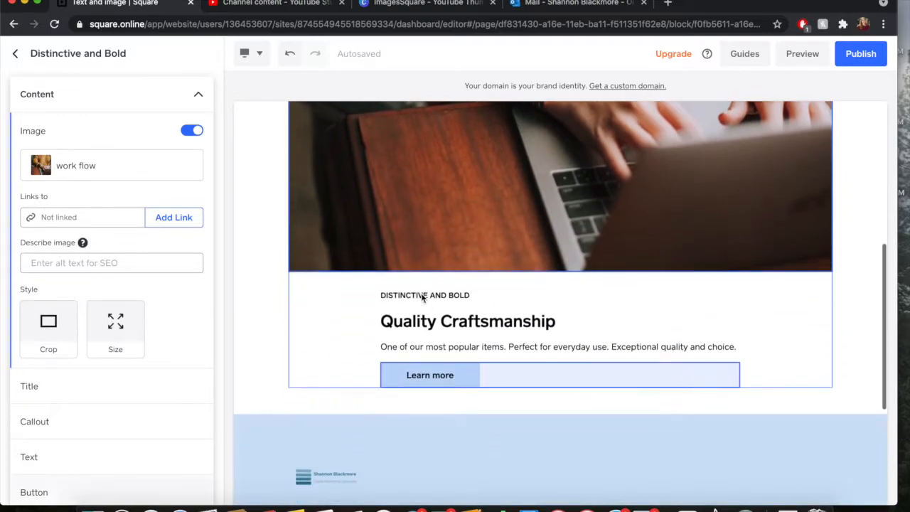
left_click(423, 294)
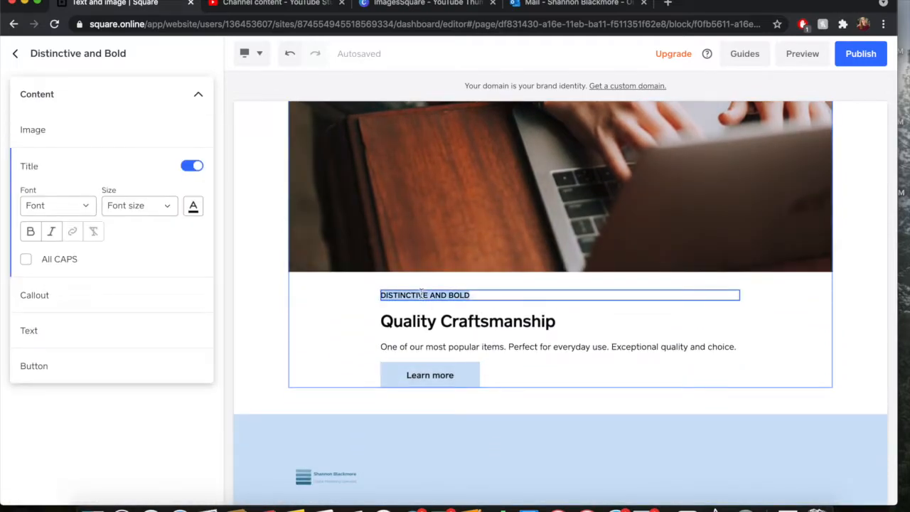
type("ABOUT M")
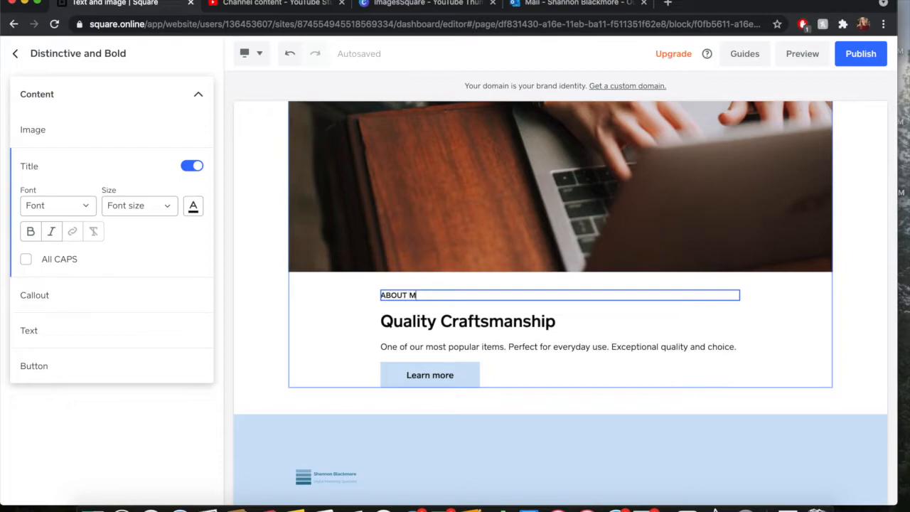
type("THE OWNER")
left_click(559, 346)
type("Shannon is. a")
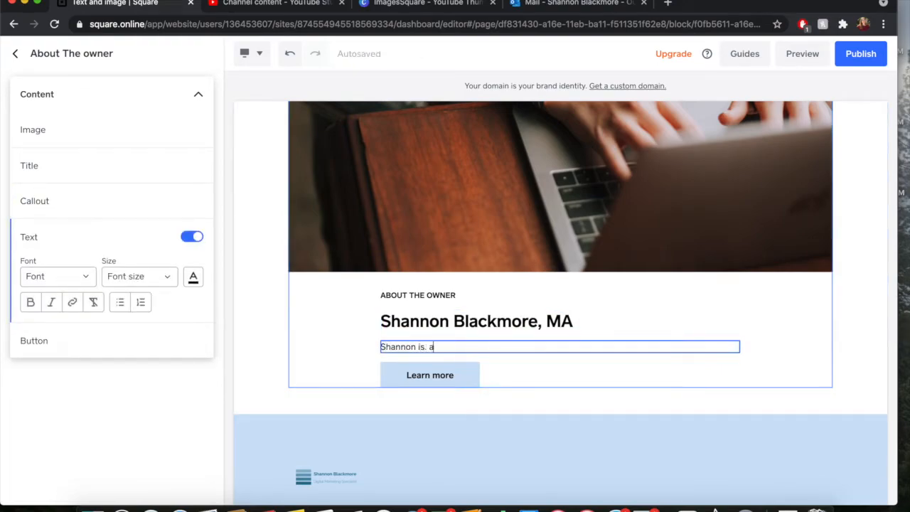
- Write the bio line 'Communications, Digital ... e-Commerce Specialist' under the owner's name
type("Communica")
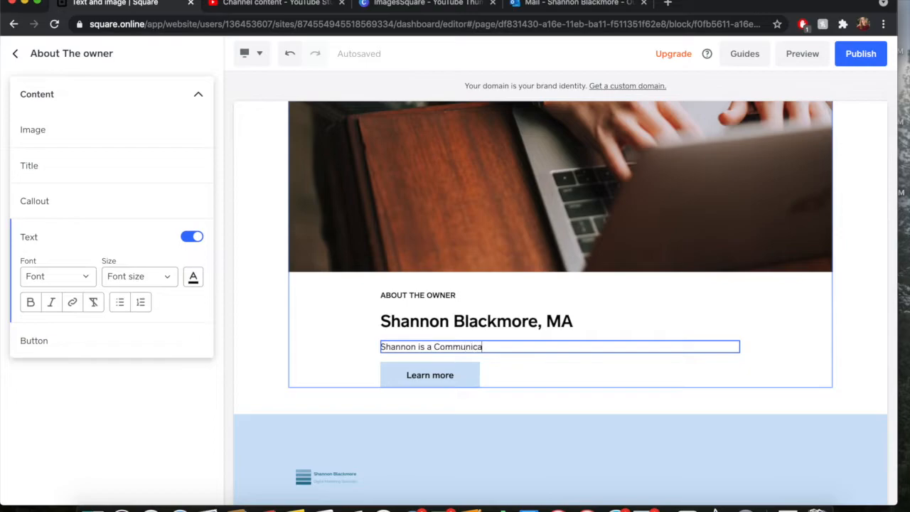
type("tions, Digital Marketing and E")
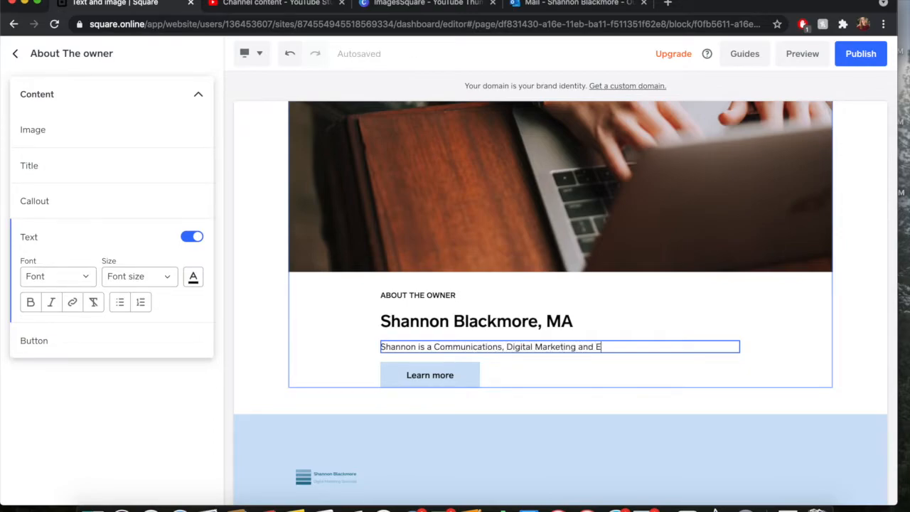
type("-Commerce Specialist.")
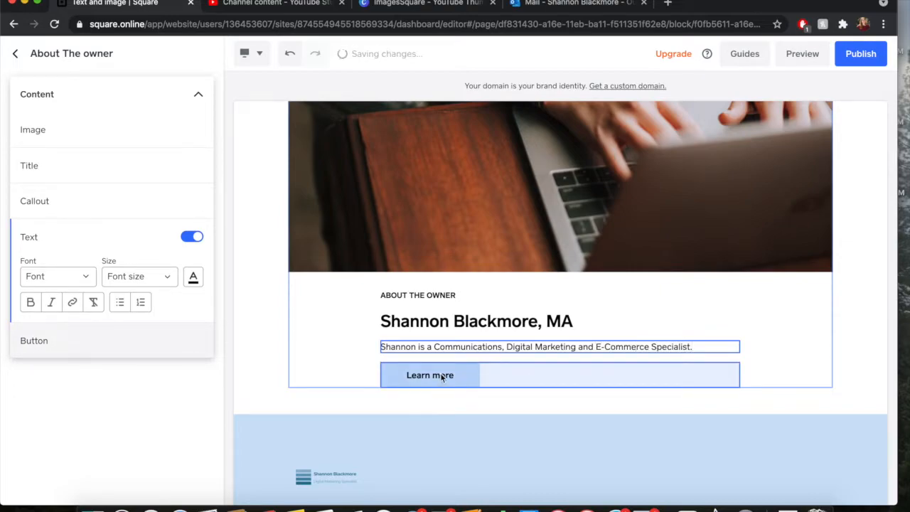
- Switch off the section's Learn more button and return to the section overview
left_click(429, 375)
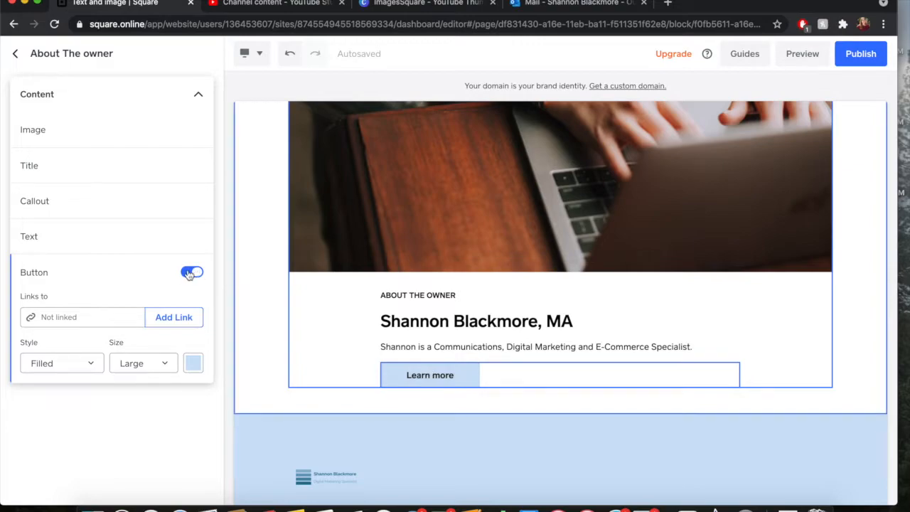
left_click(191, 273)
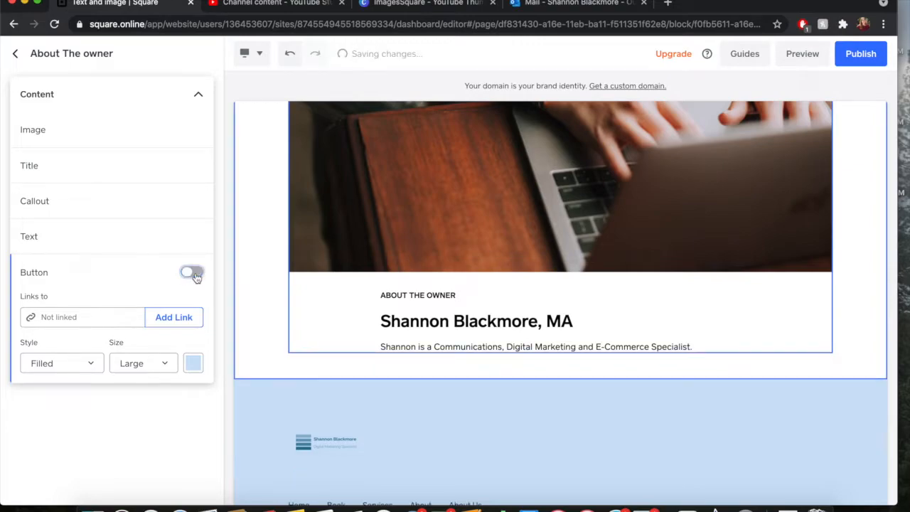
left_click(190, 272)
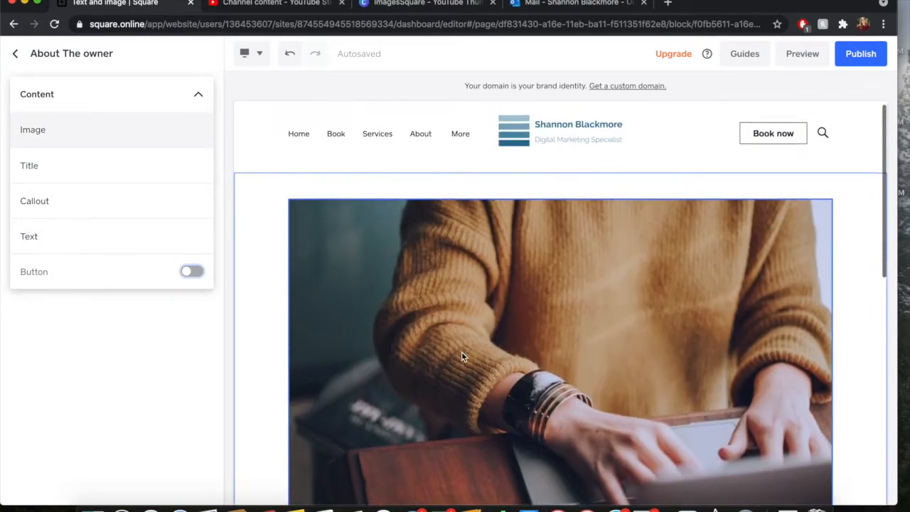
scroll("down", 3)
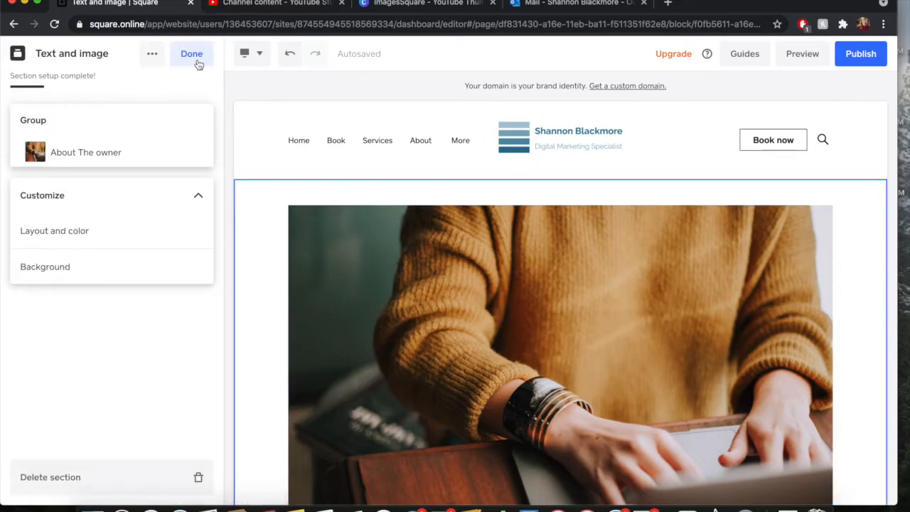
- Finish the owner section and change the main banner headline to 'About Us'
left_click(190, 54)
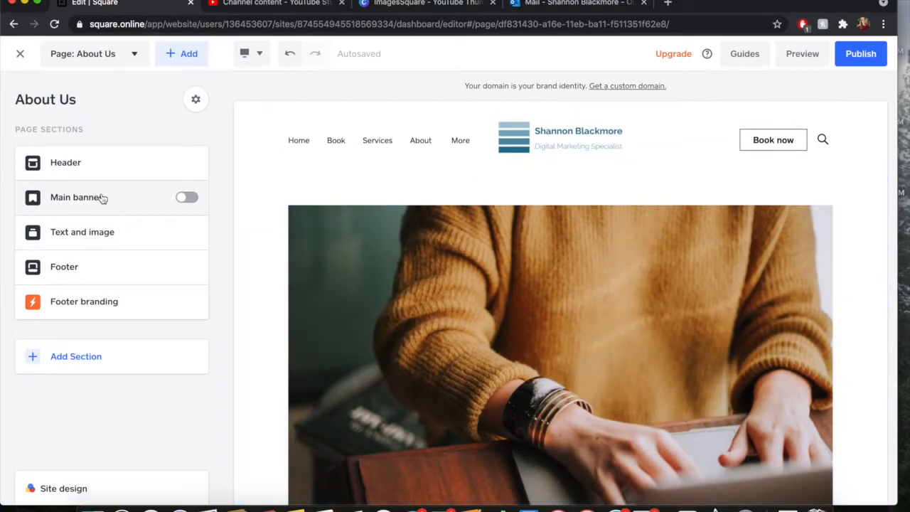
mouse_move(186, 198)
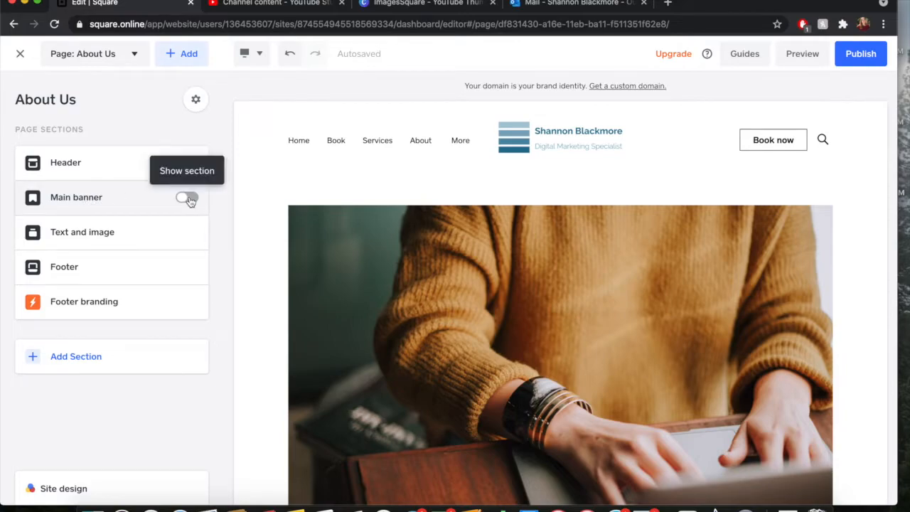
left_click(187, 197)
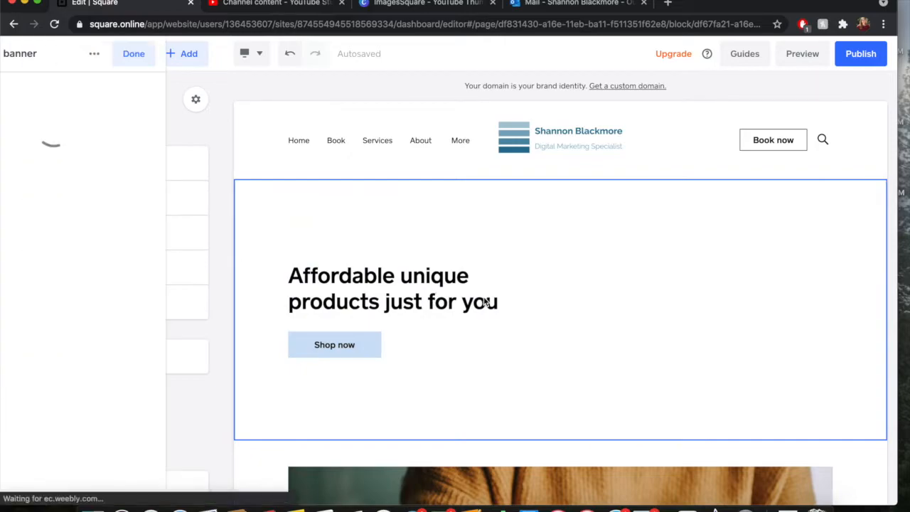
left_click(398, 287)
type("About Us")
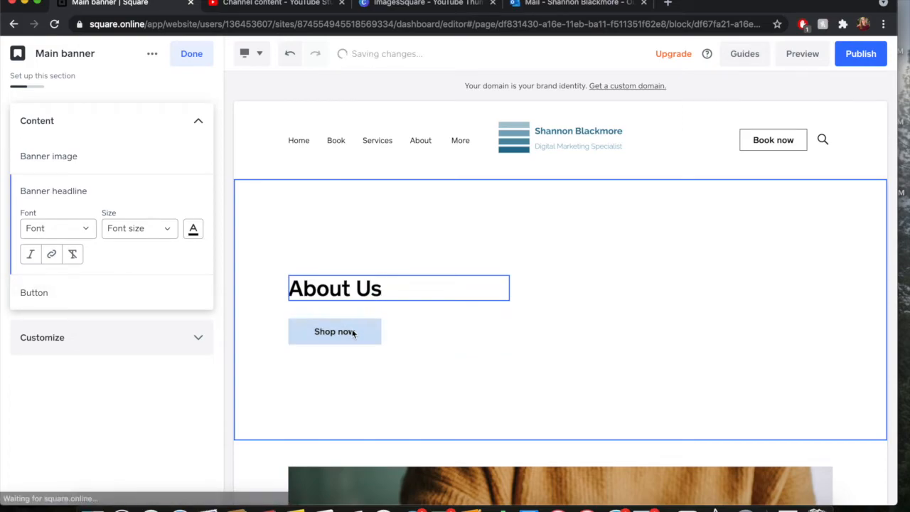
- Switch off the banner's Shop now button
left_click(192, 228)
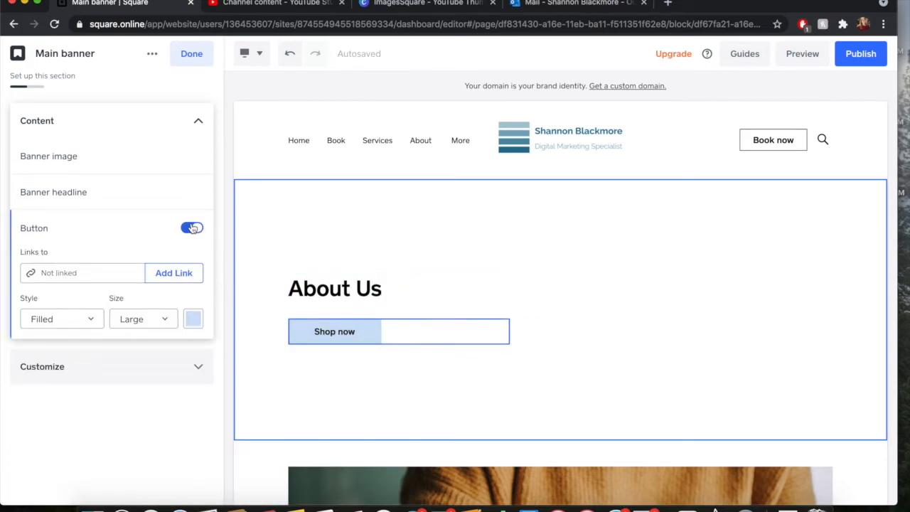
left_click(191, 228)
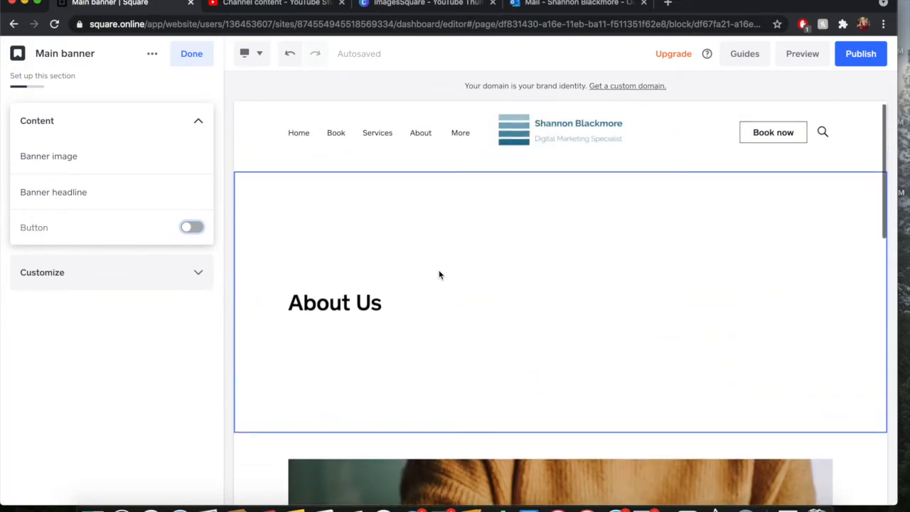
mouse_move(386, 230)
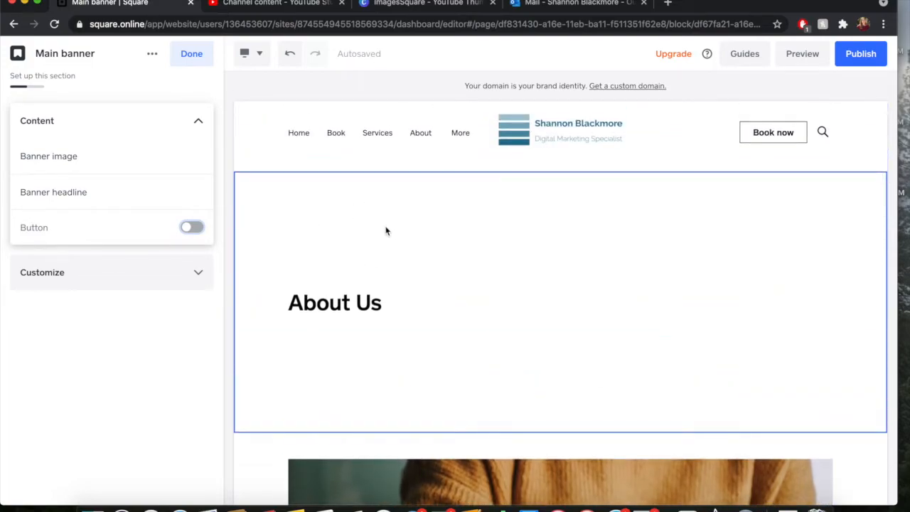
- Turn on the banner image and search Free photos for 'White background'
left_click(192, 155)
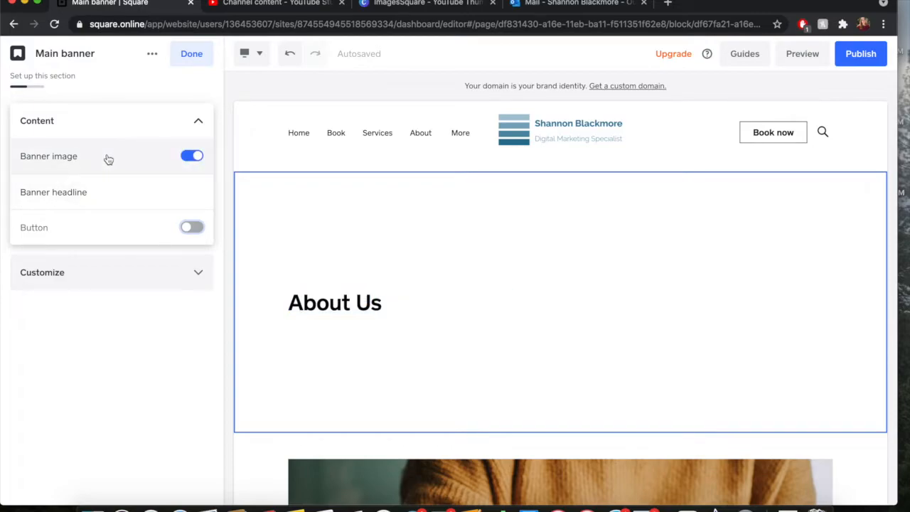
mouse_move(108, 159)
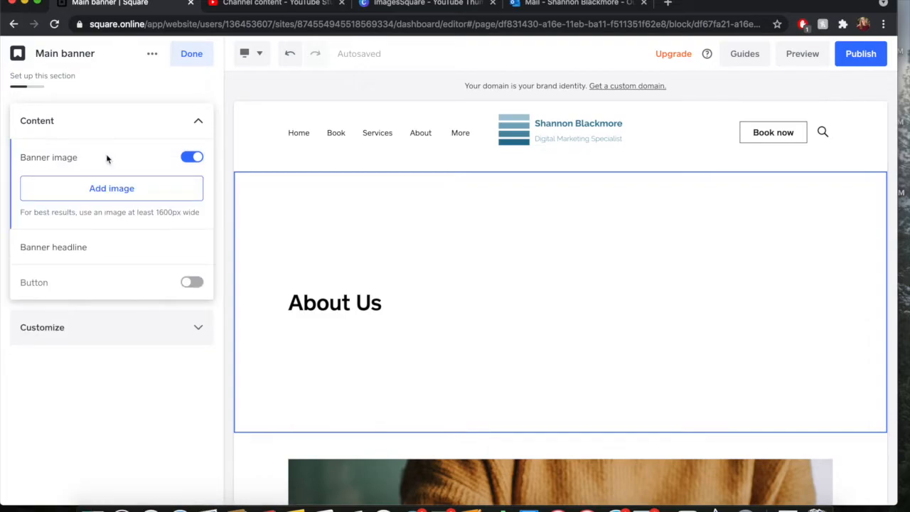
left_click(111, 187)
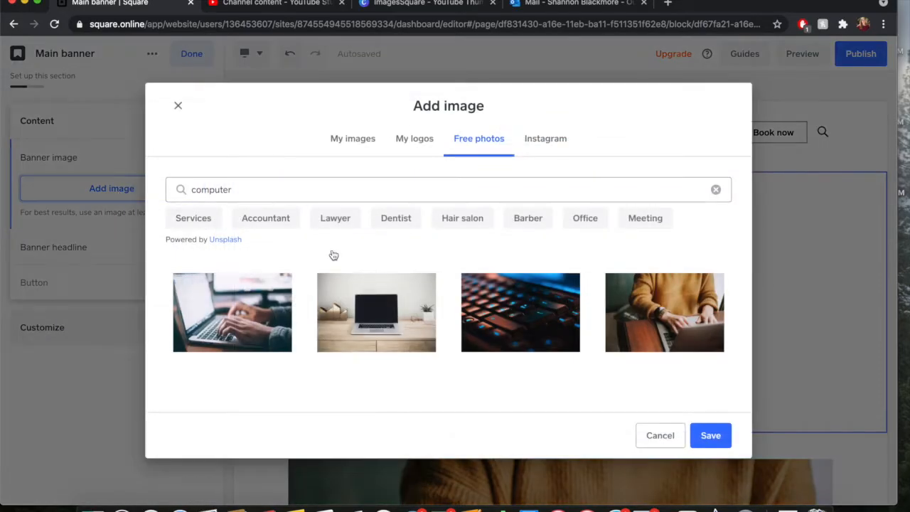
left_click(439, 189)
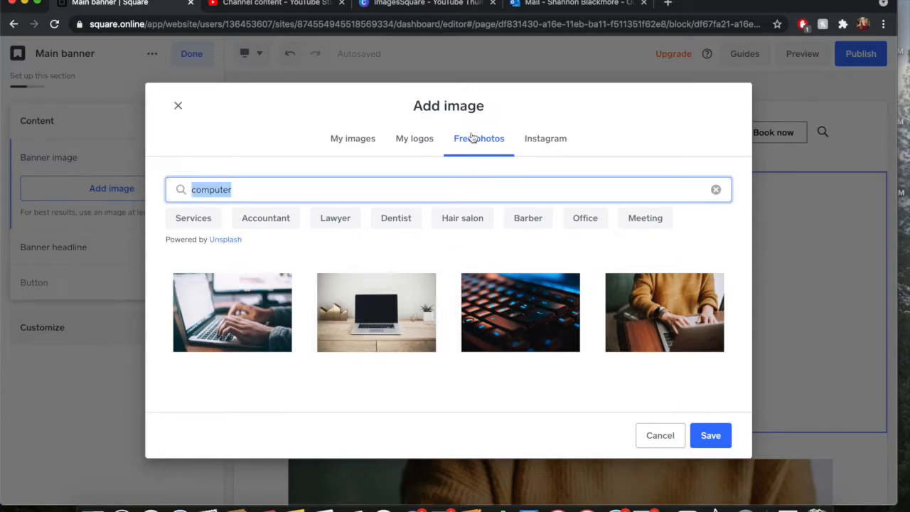
type("black background")
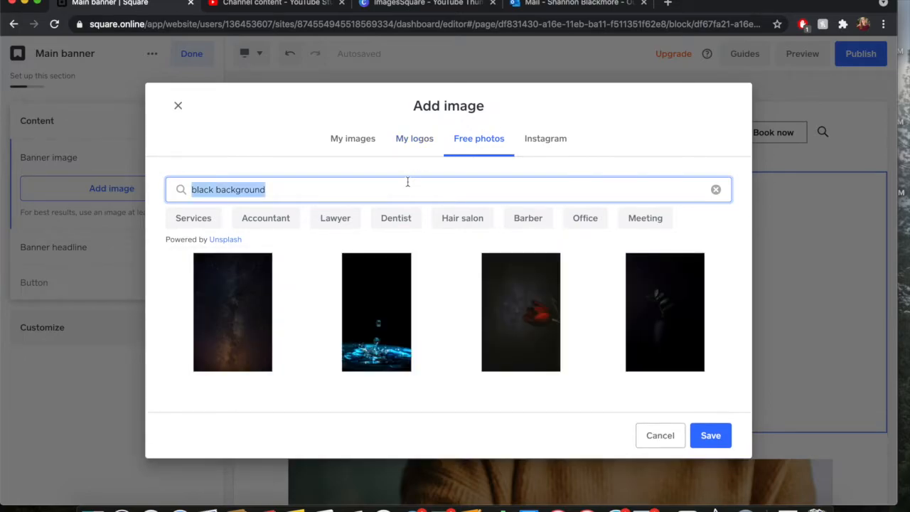
type("White background")
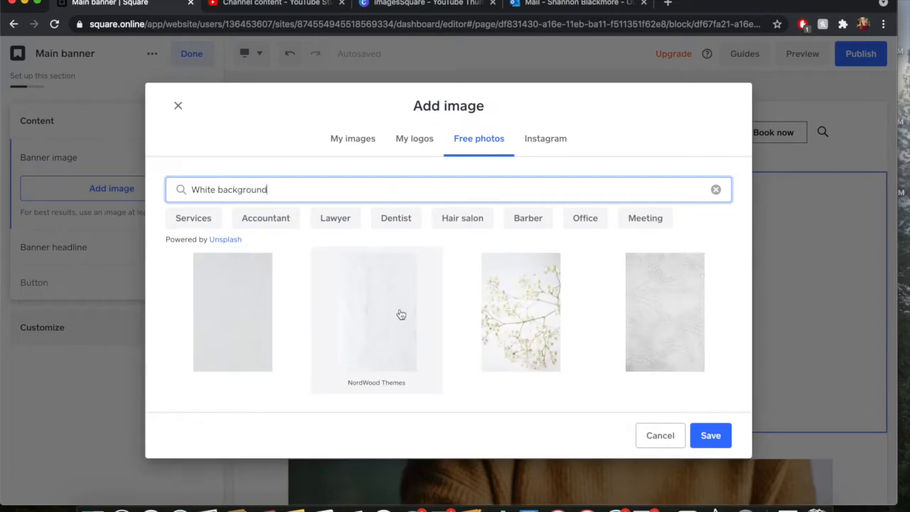
mouse_move(674, 315)
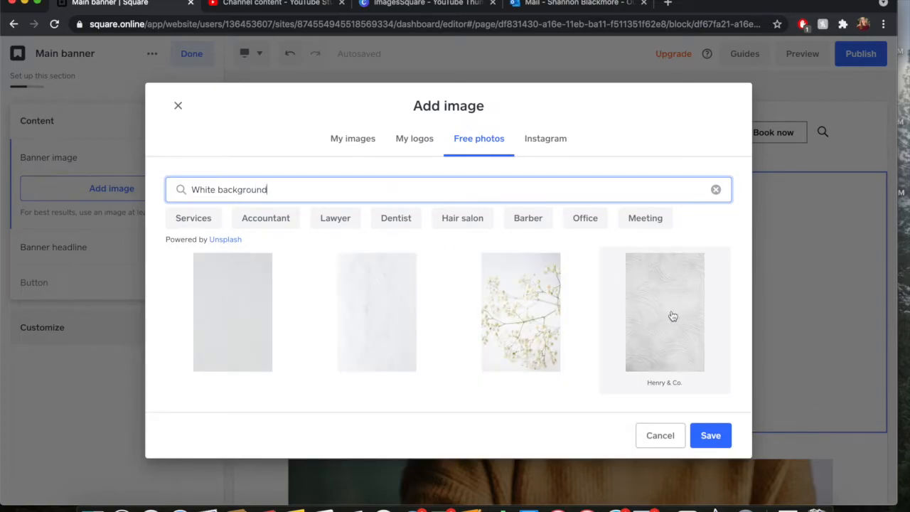
- Save the grey-white textured wall photo as the banner background
left_click(663, 310)
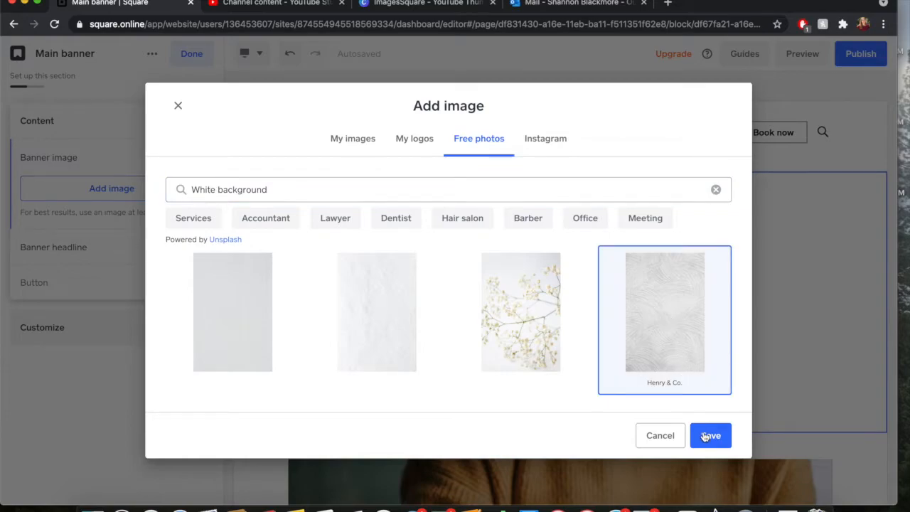
left_click(710, 435)
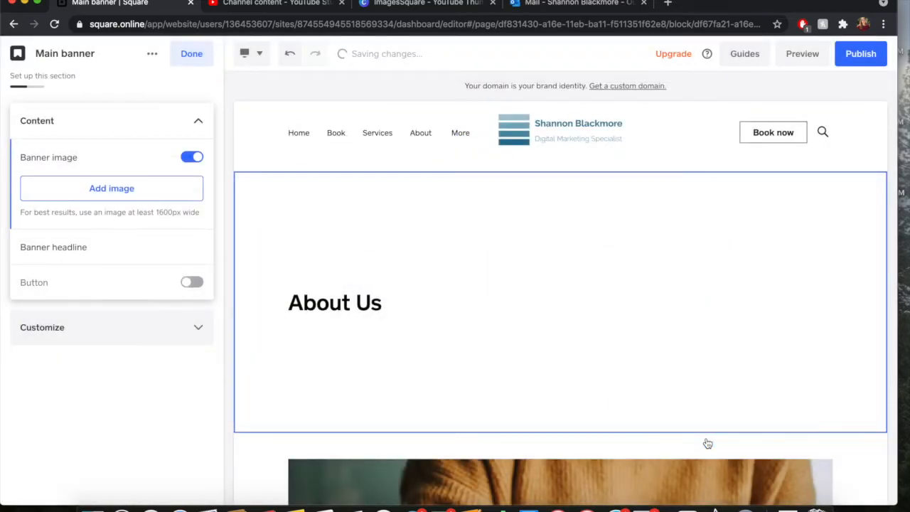
- Check the banner's white textured background, finish editing it, and return to the About Us sections list
left_click(111, 187)
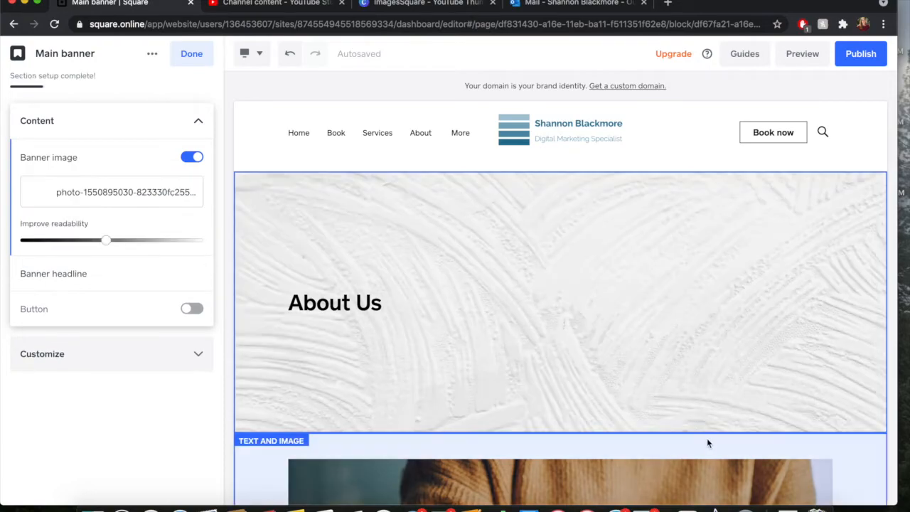
scroll("down", 3)
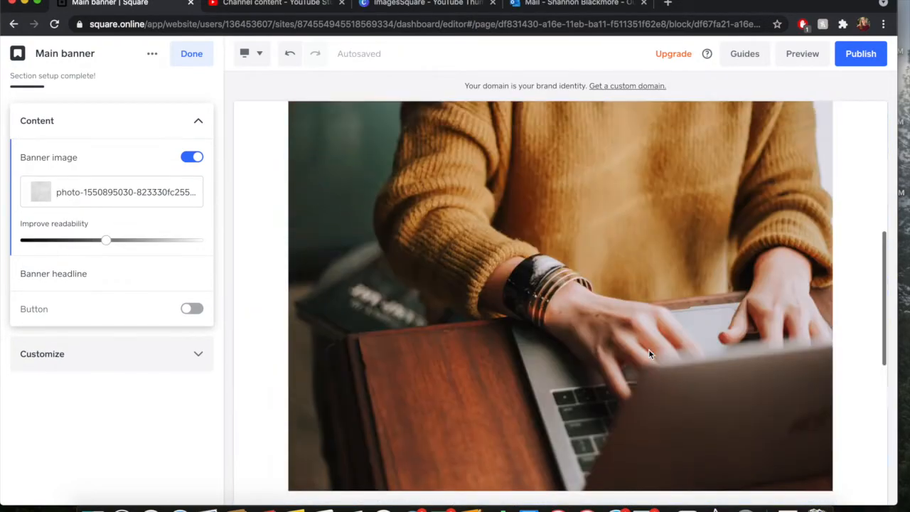
left_click(191, 54)
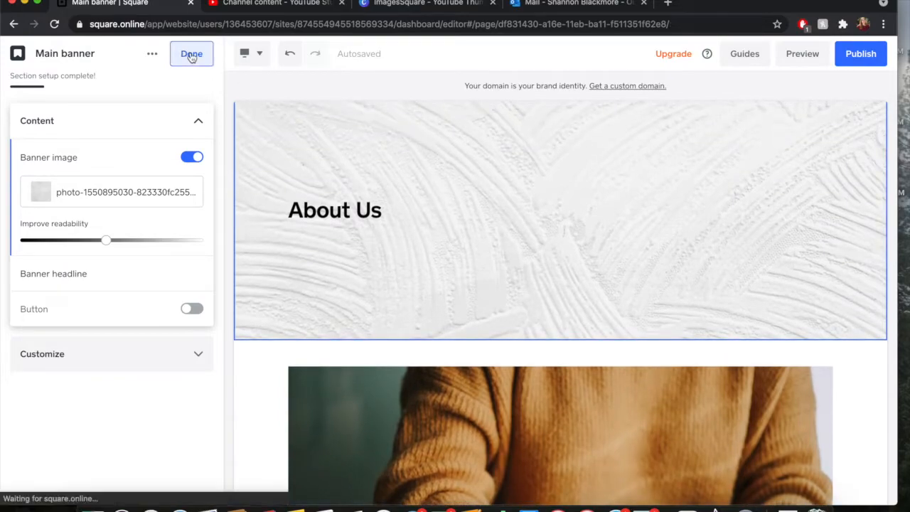
left_click(191, 54)
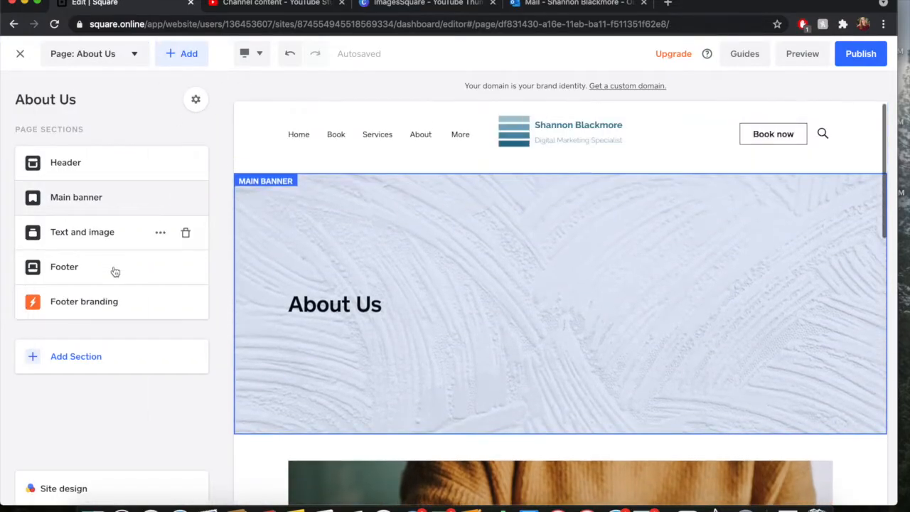
scroll("down", 3)
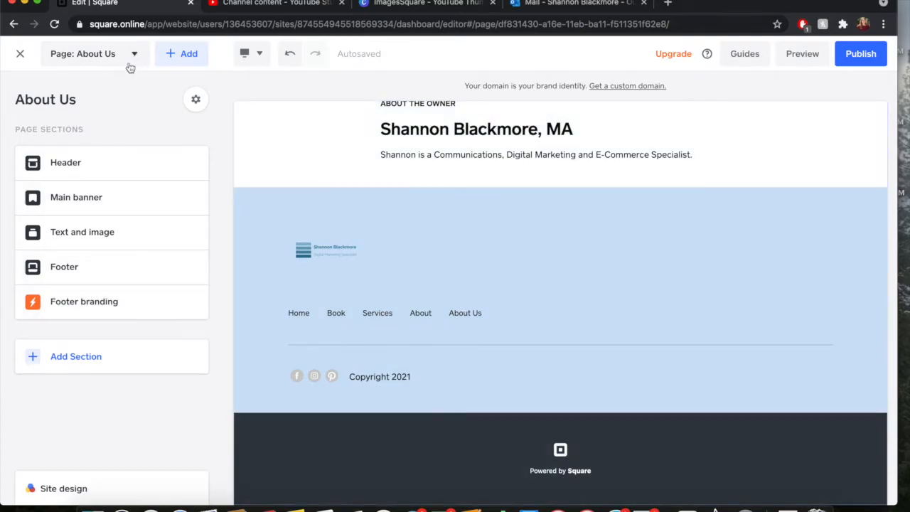
left_click(186, 197)
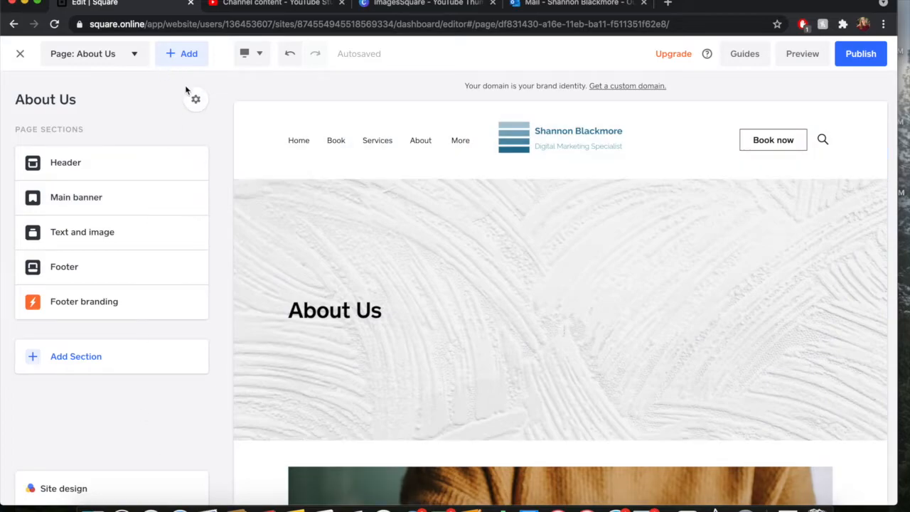
- Delete the About Us page via its settings, leaving only Home, About and Services
left_click(196, 100)
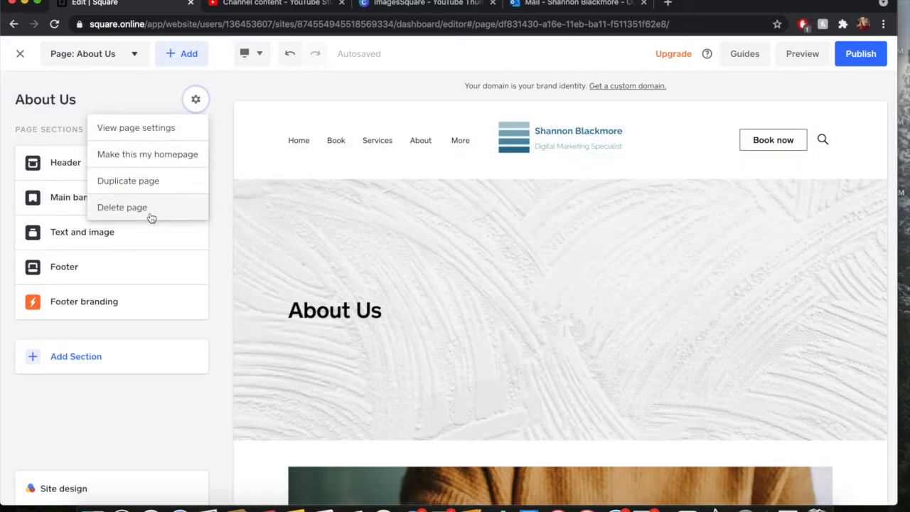
mouse_move(137, 128)
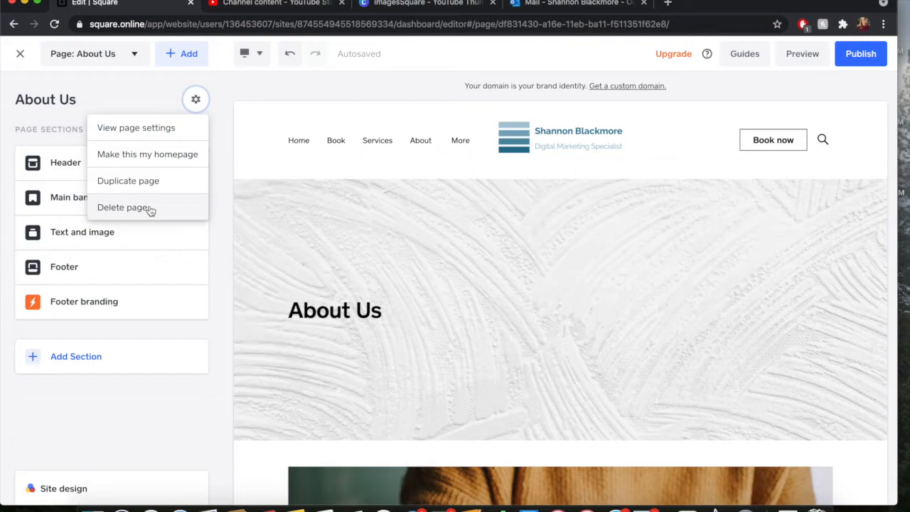
left_click(122, 208)
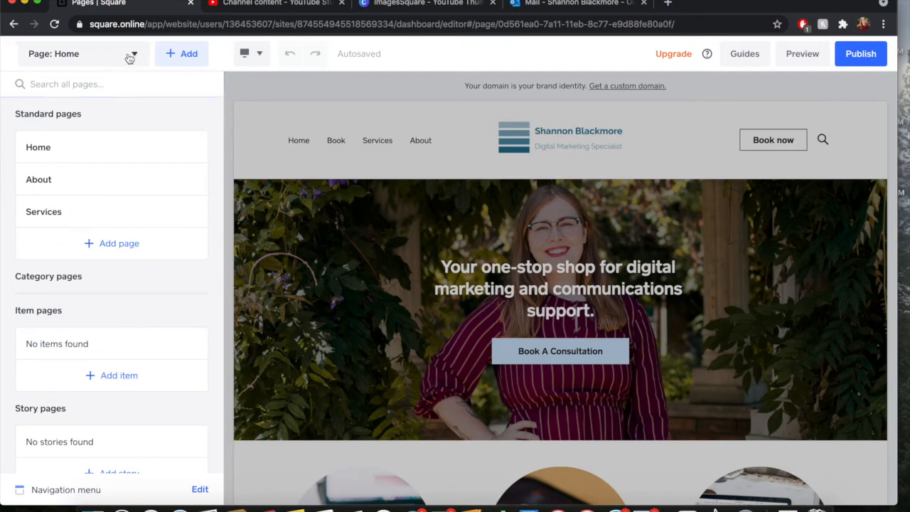
- Select Services from the Page dropdown to open it in the editor
left_click(39, 147)
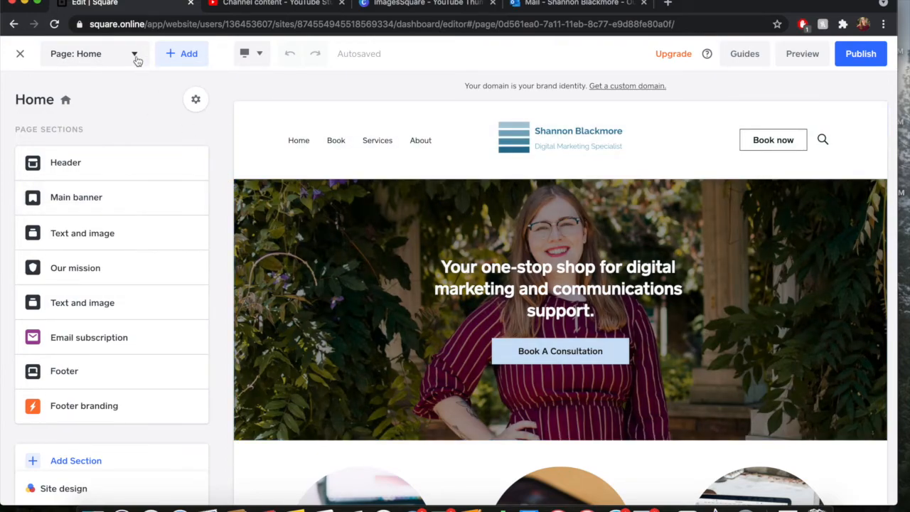
left_click(137, 57)
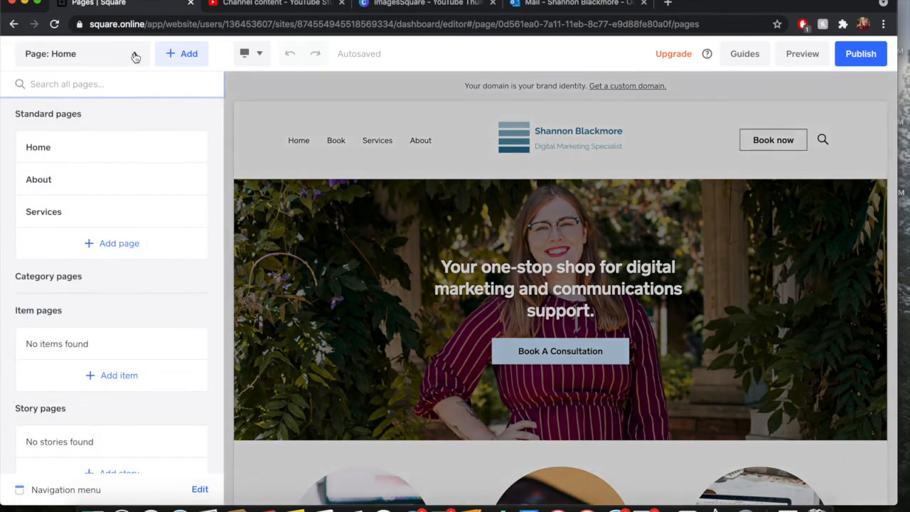
left_click(135, 54)
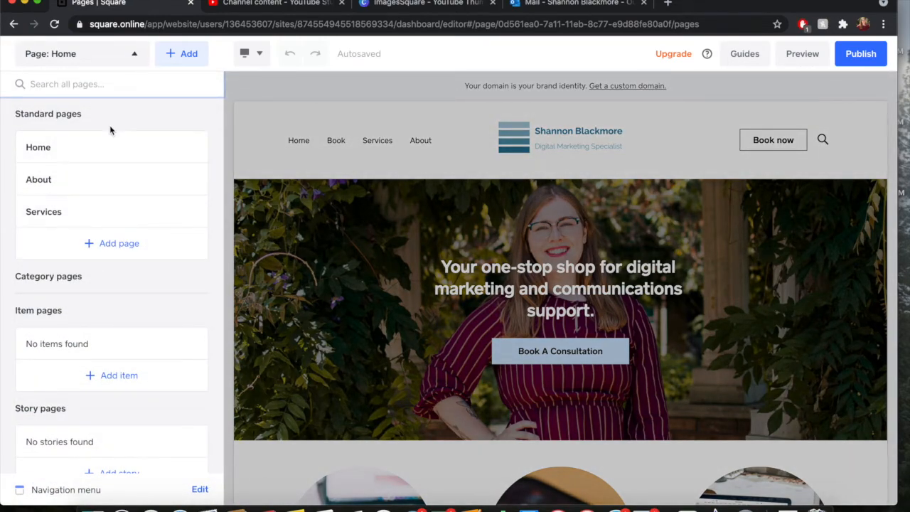
mouse_move(64, 210)
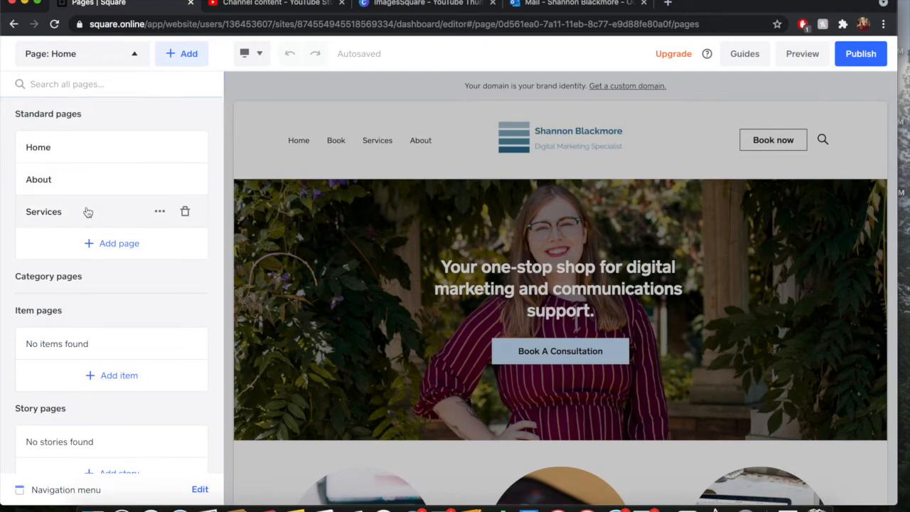
left_click(43, 211)
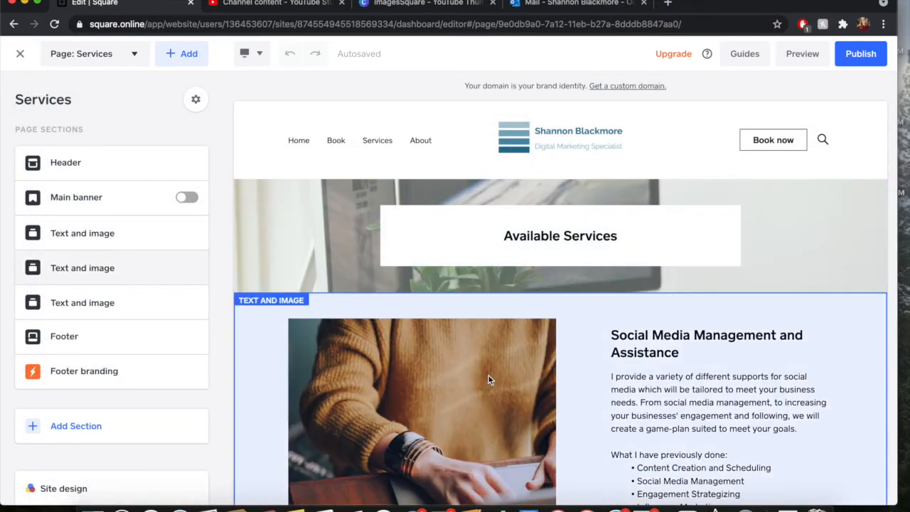
- Scroll through the Services page preview to review its services content
scroll("down", 3)
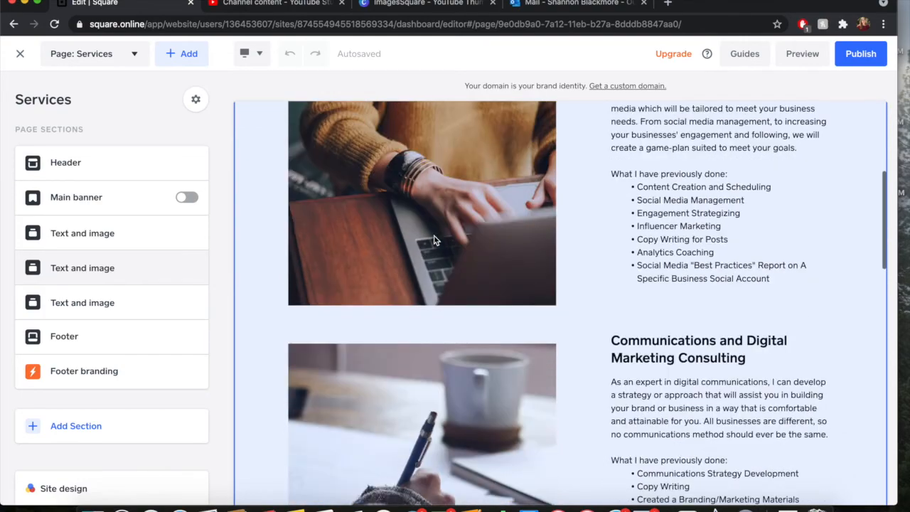
scroll("down", 3)
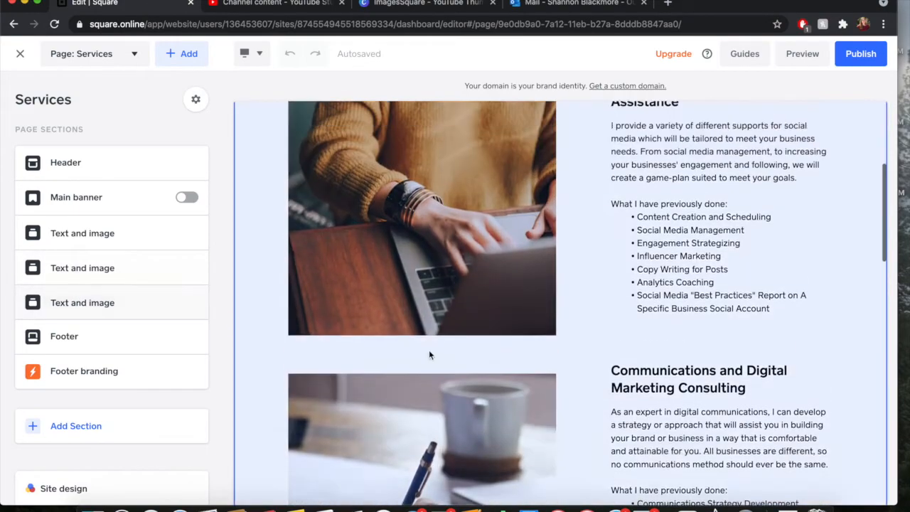
scroll("up", 3)
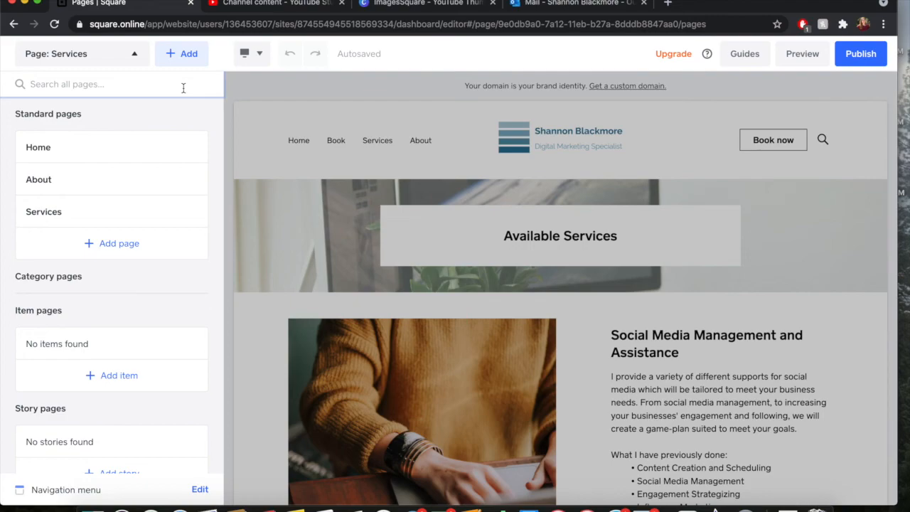
mouse_move(139, 135)
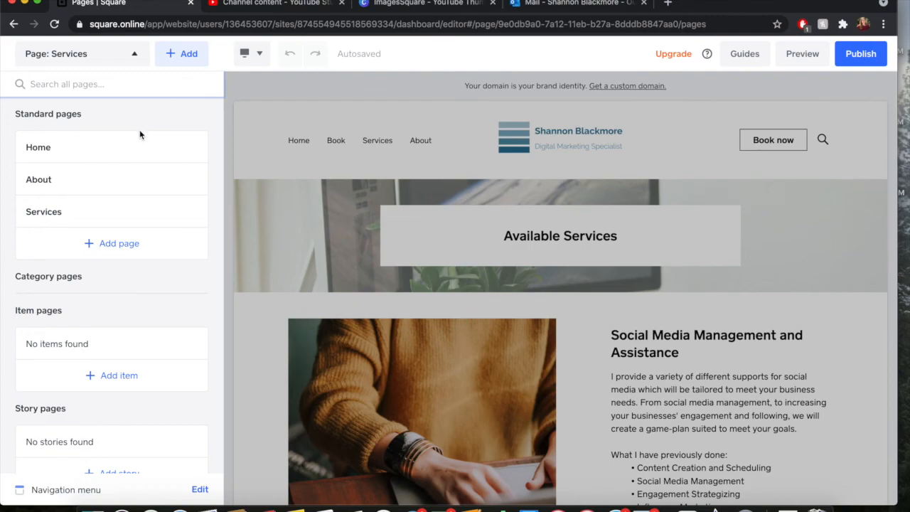
mouse_move(171, 117)
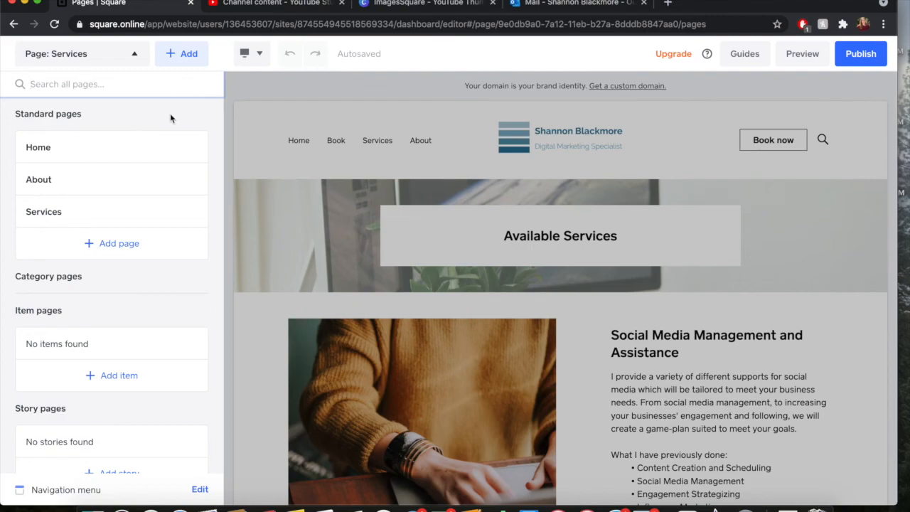